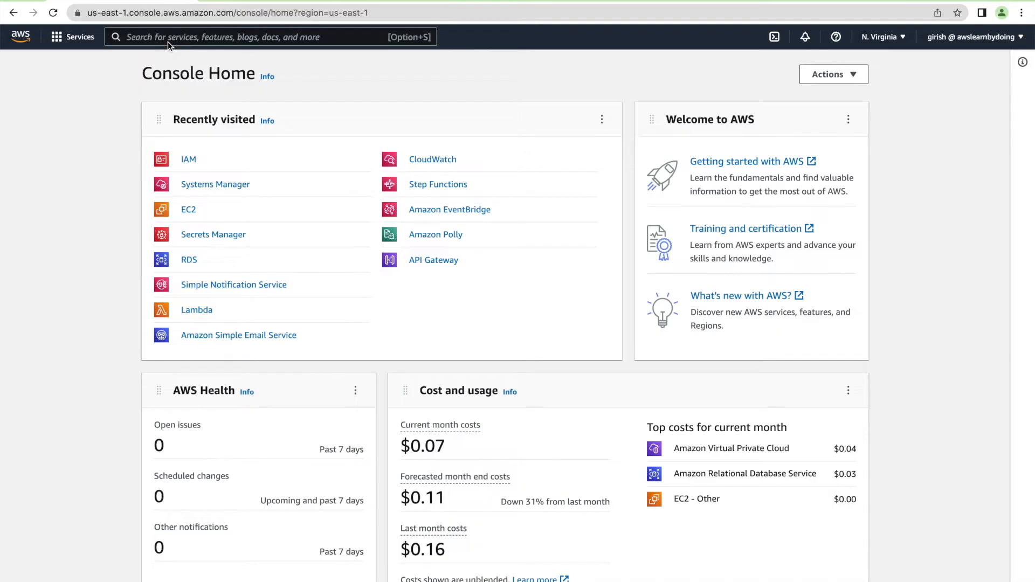
- Find the IAM service via the search bar and go to its Roles list
click(264, 37)
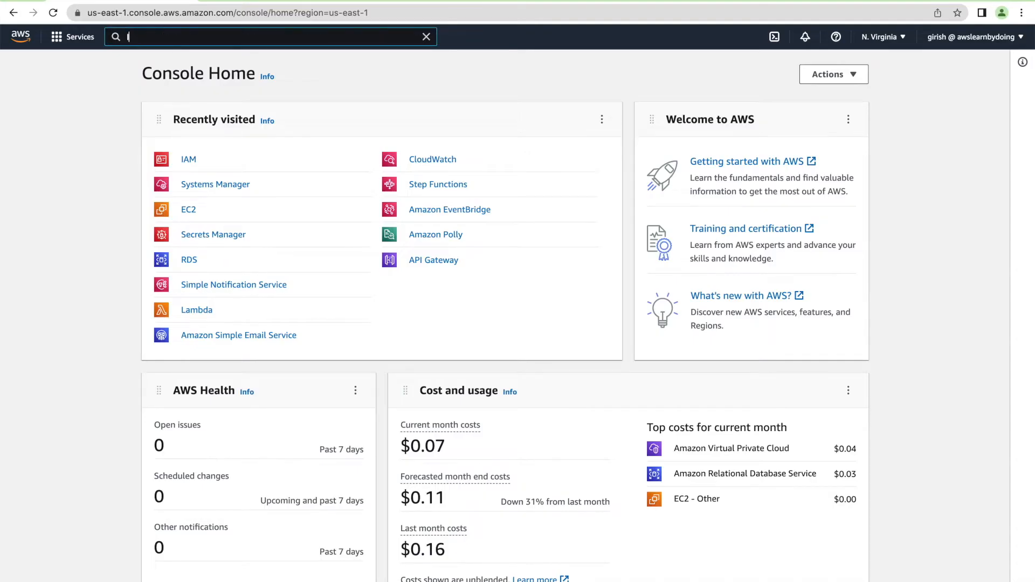
text(IAM)
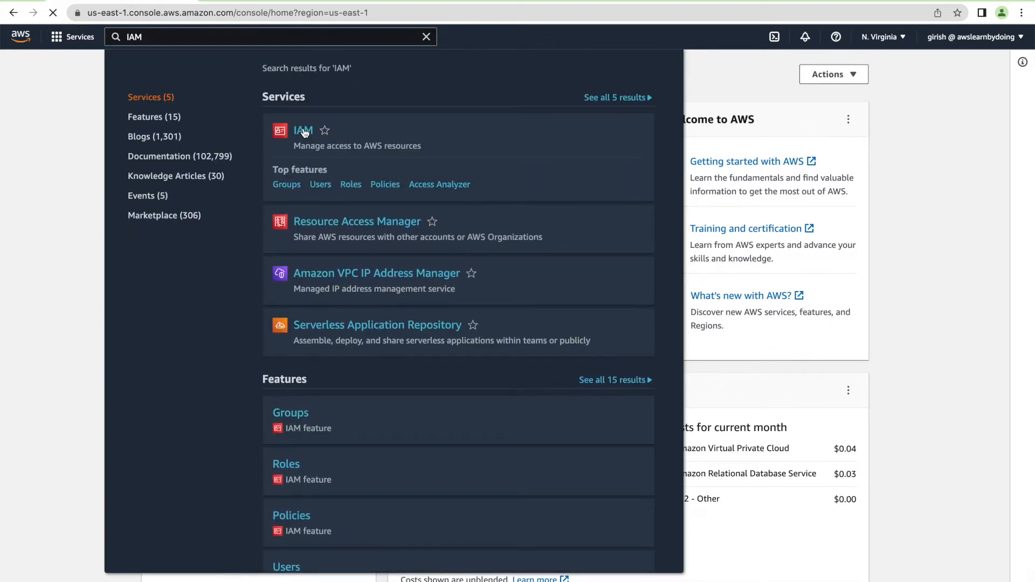
click(302, 130)
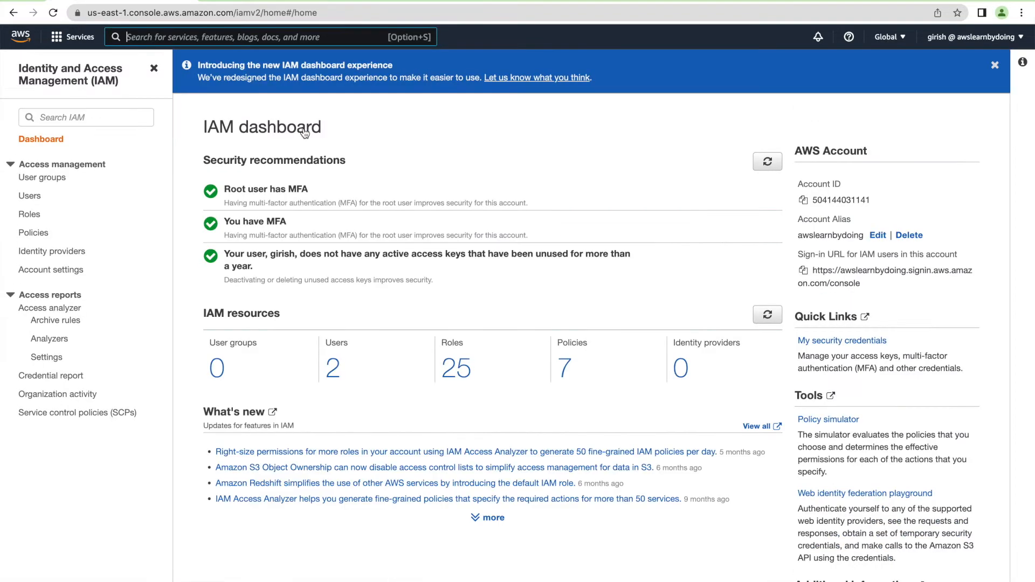
click(29, 213)
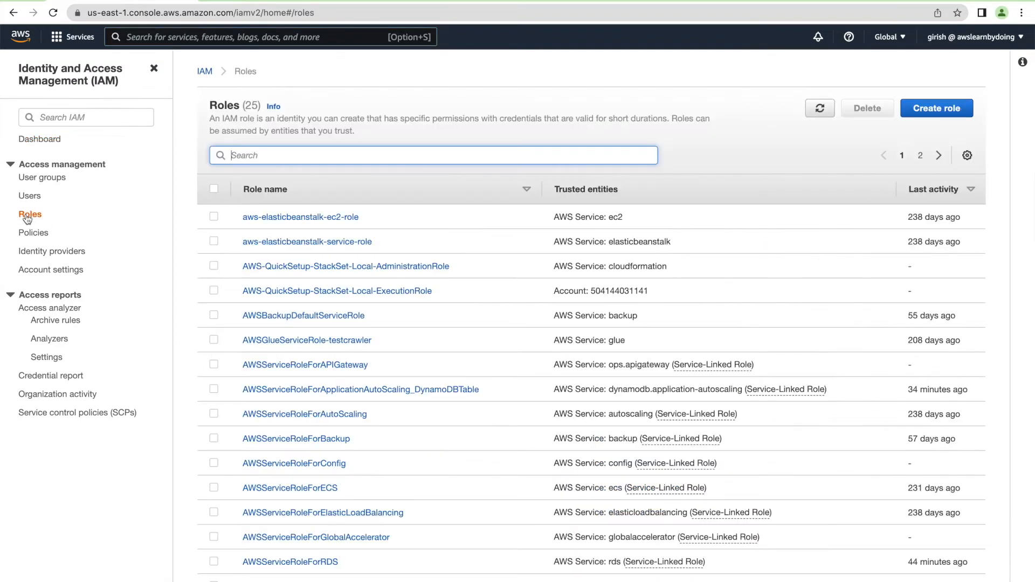
- Start a new EC2 service role and select the AmazonSSMManagedInstanceCore policy
click(937, 108)
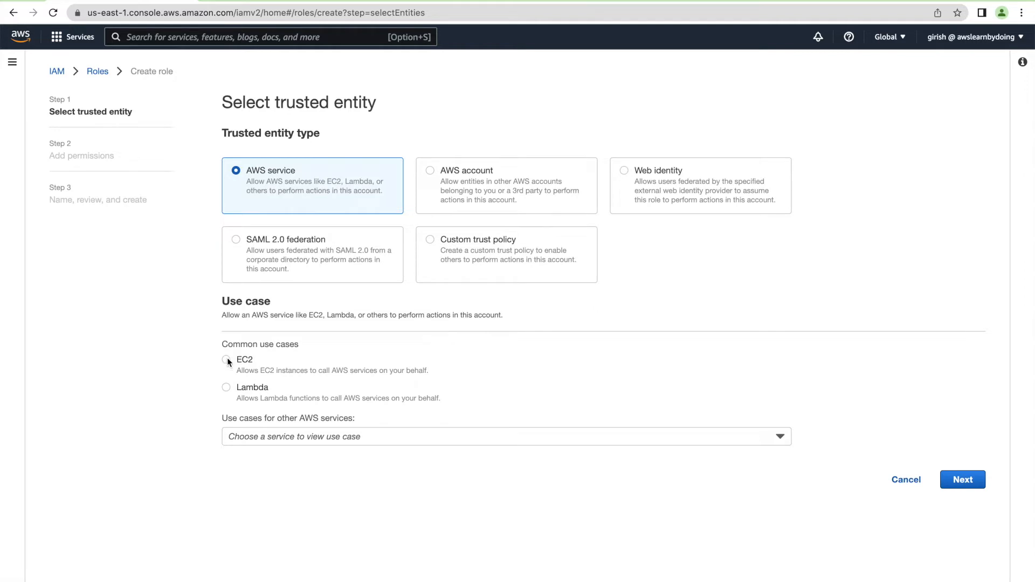
click(962, 479)
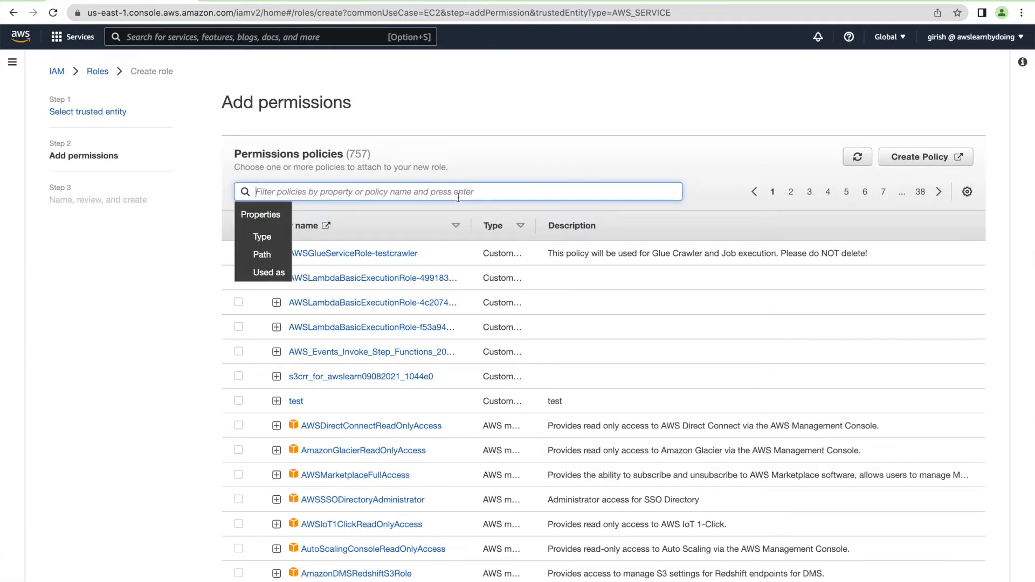
text(ss)
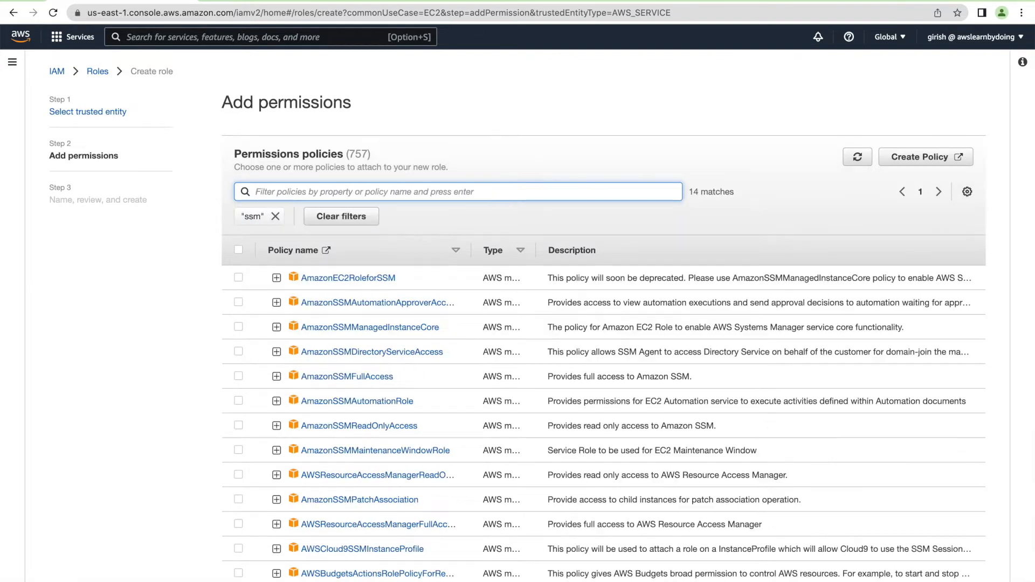
mouse_move(368, 317)
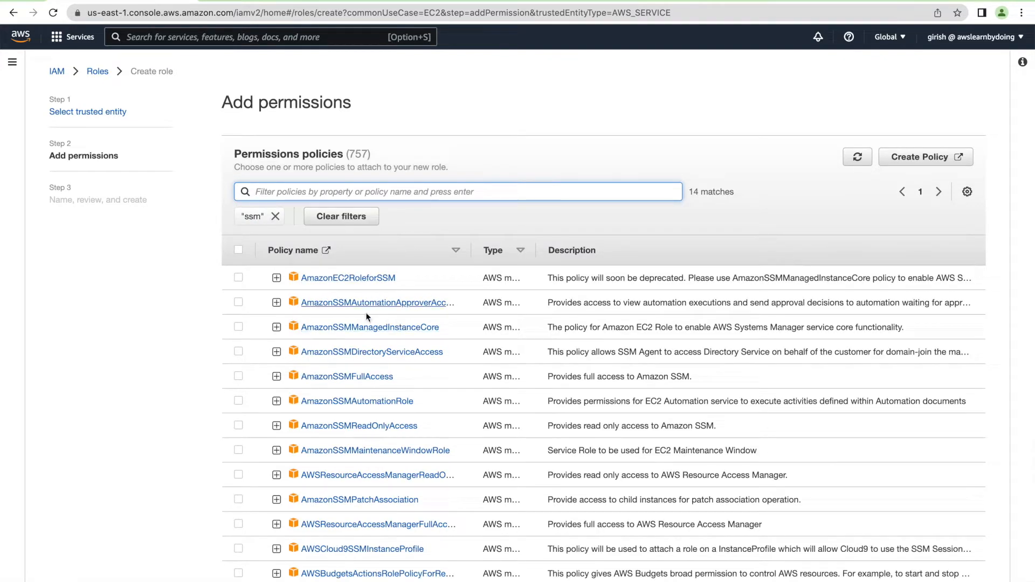
click(238, 327)
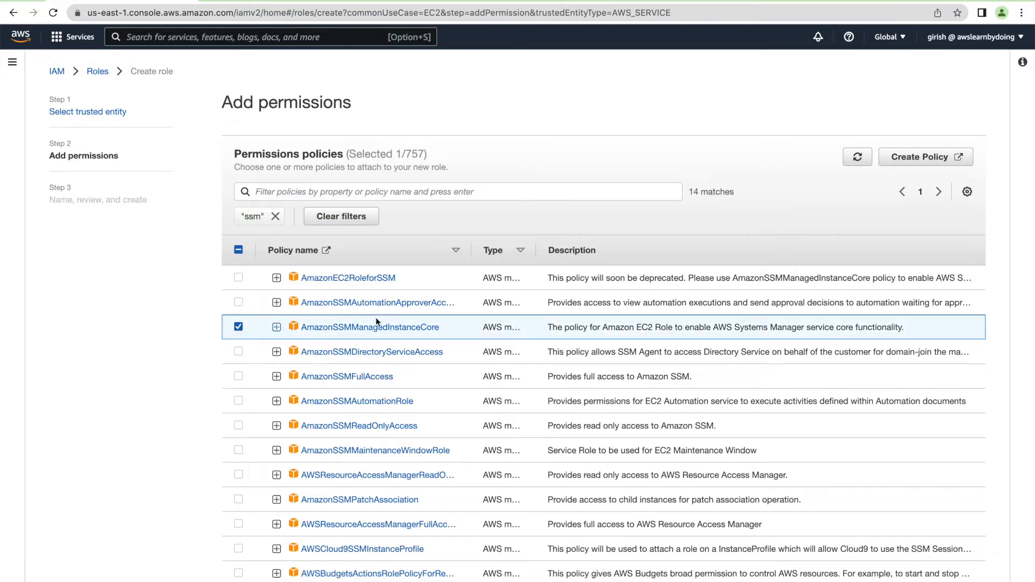
scroll(down, 3)
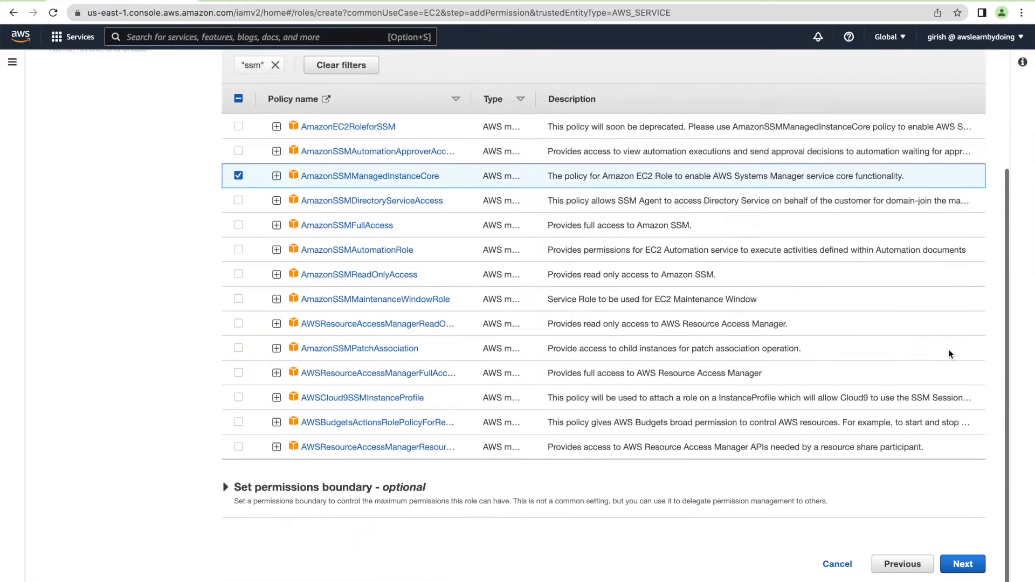
- Name the role EnableEC2ToAccessSystemManagerRole, create it, and view its details
click(962, 564)
text(EnableEC2ToAccessS)
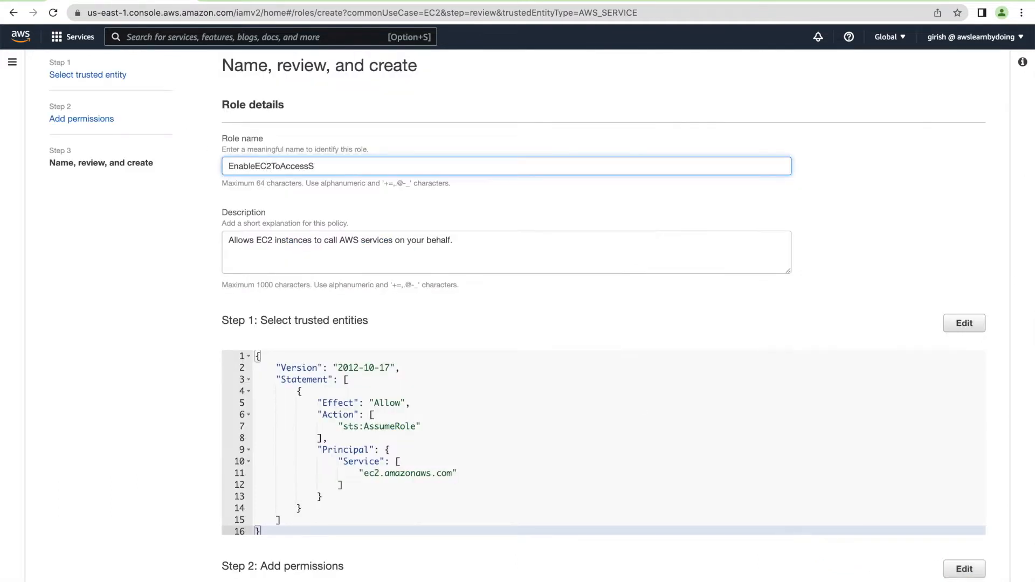
text(ystemManagerRole)
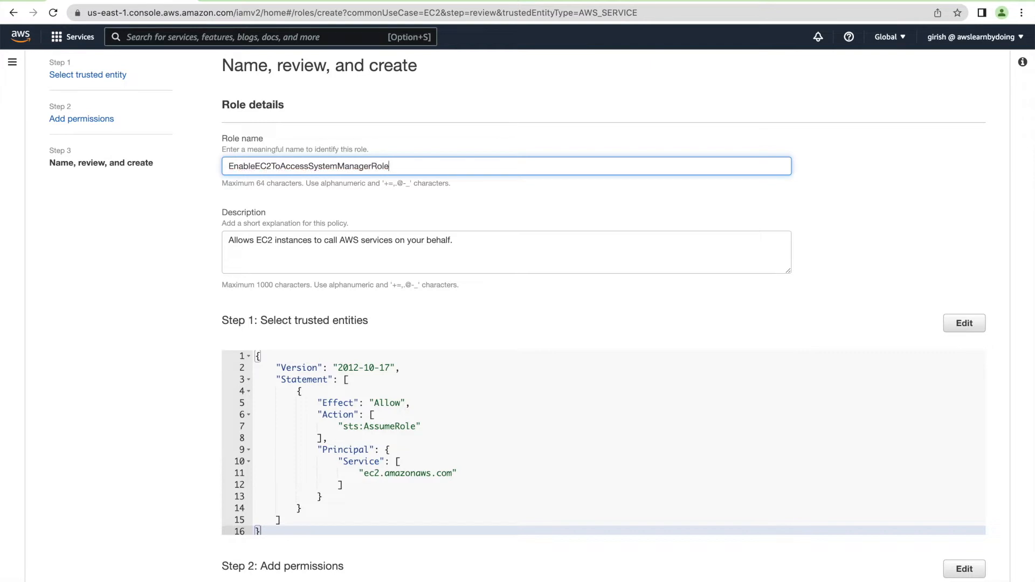
scroll(down, 3)
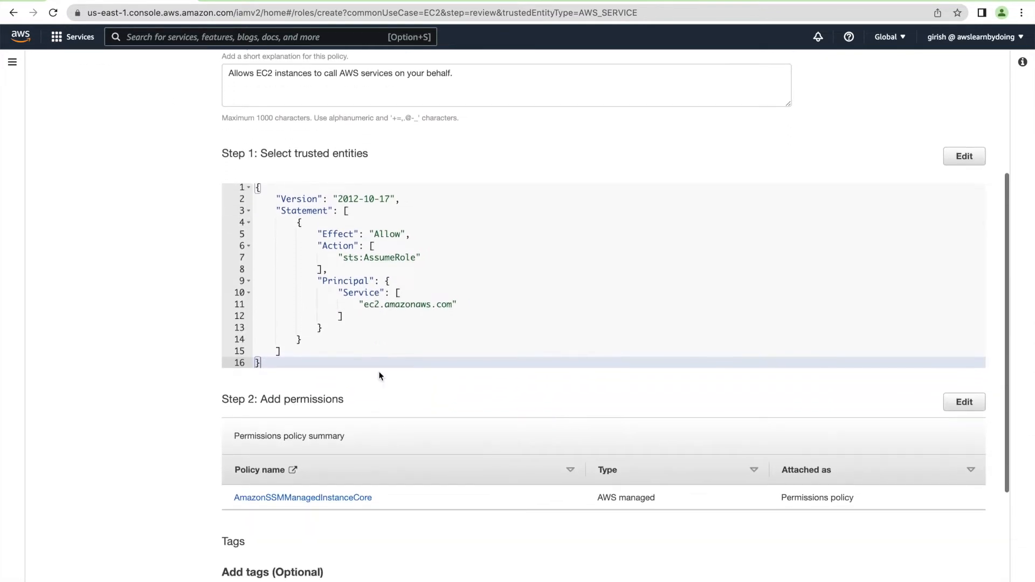
scroll(down, 3)
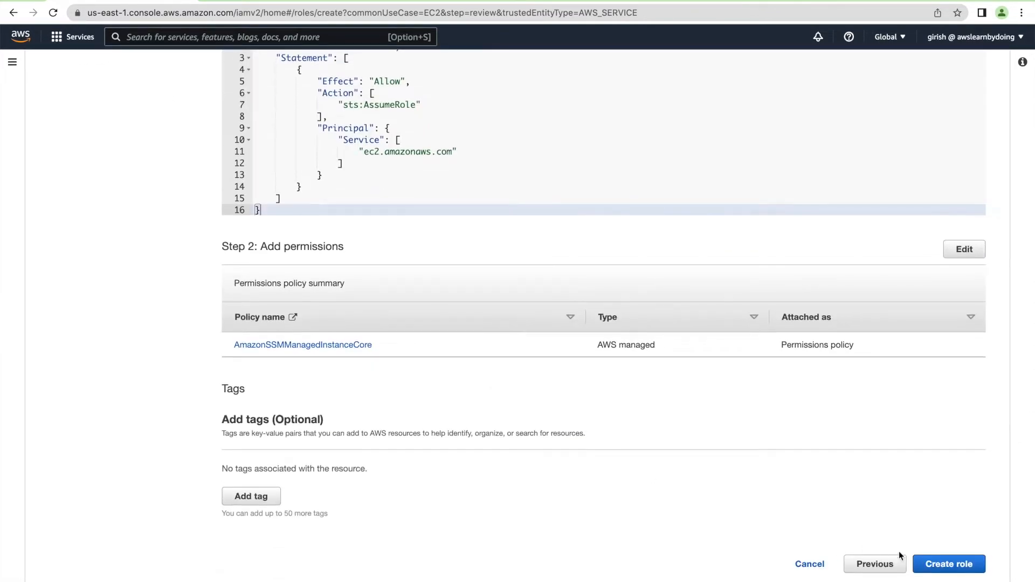
click(949, 564)
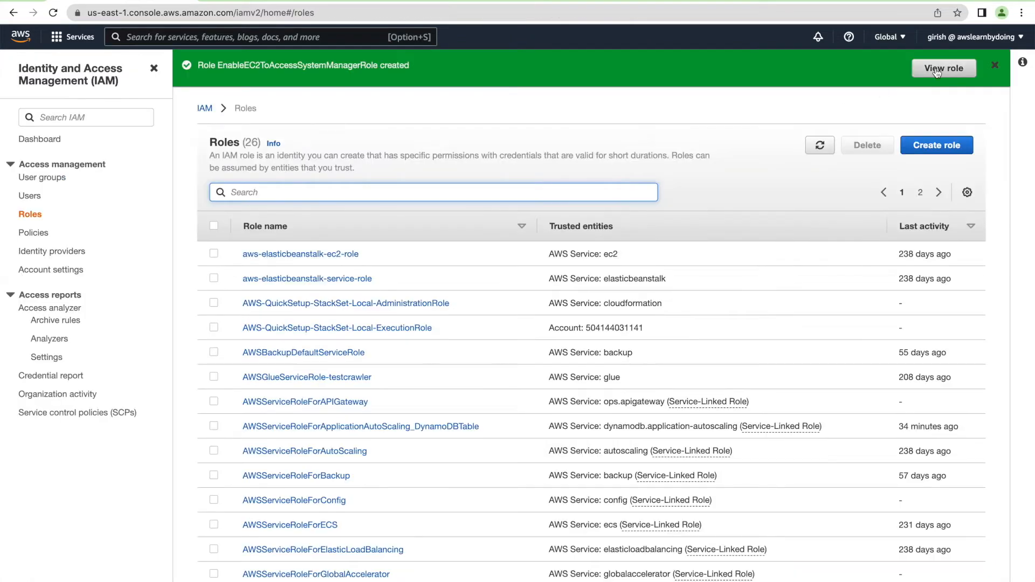
click(943, 68)
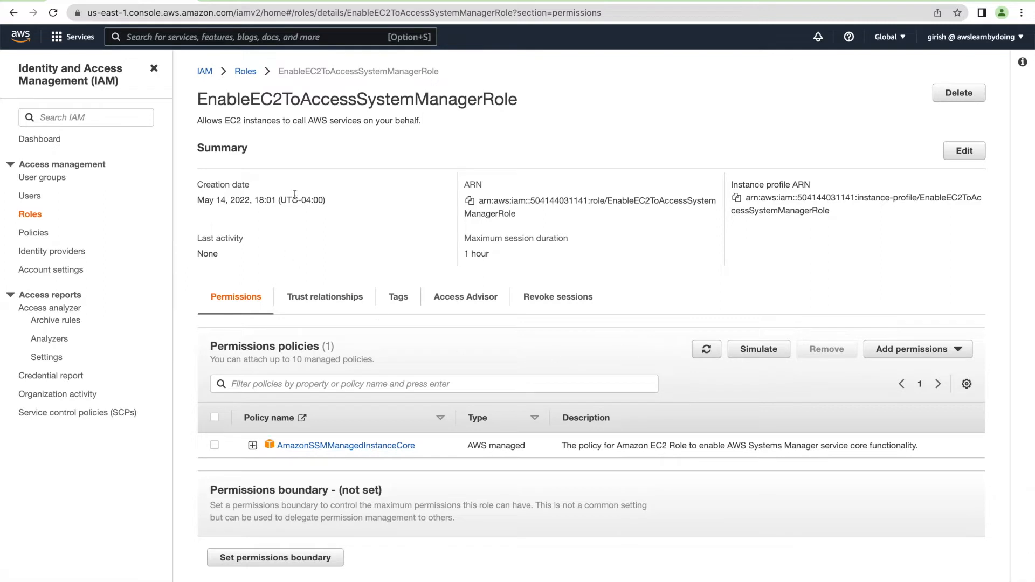
click(271, 36)
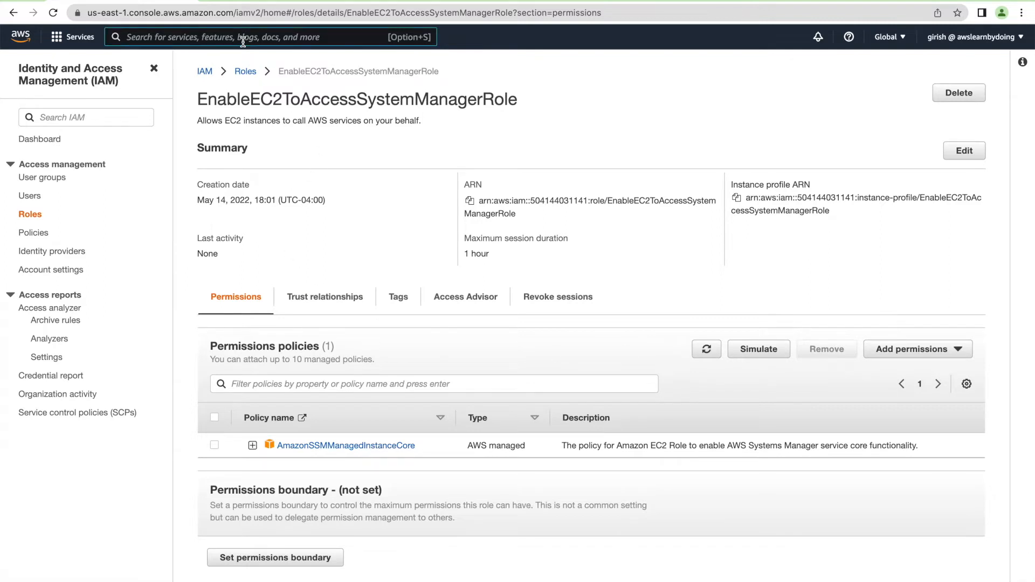
- Go to the EC2 service and begin launching a new instance named EC2ForSSMDemo
text(EC2)
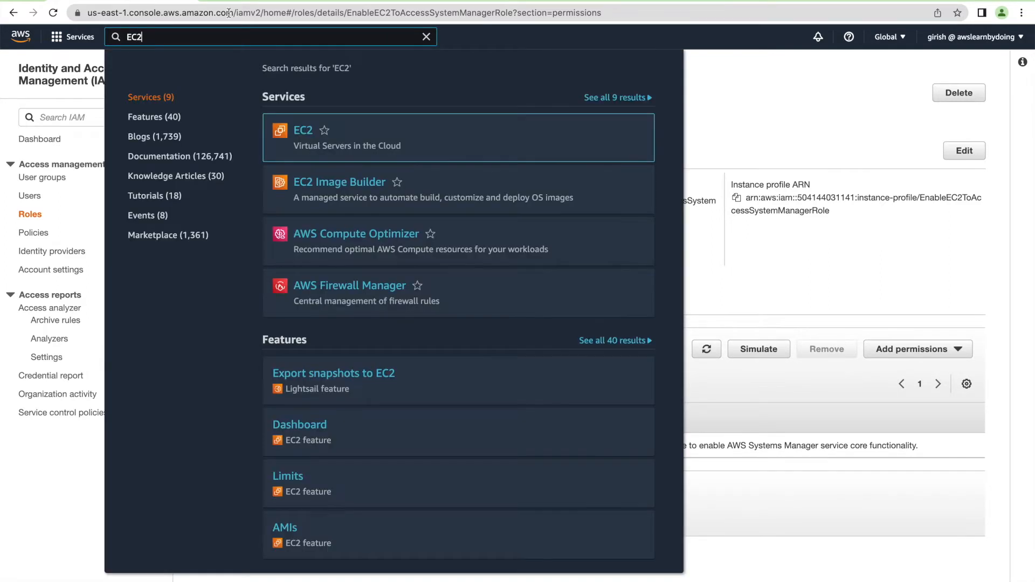
mouse_move(302, 130)
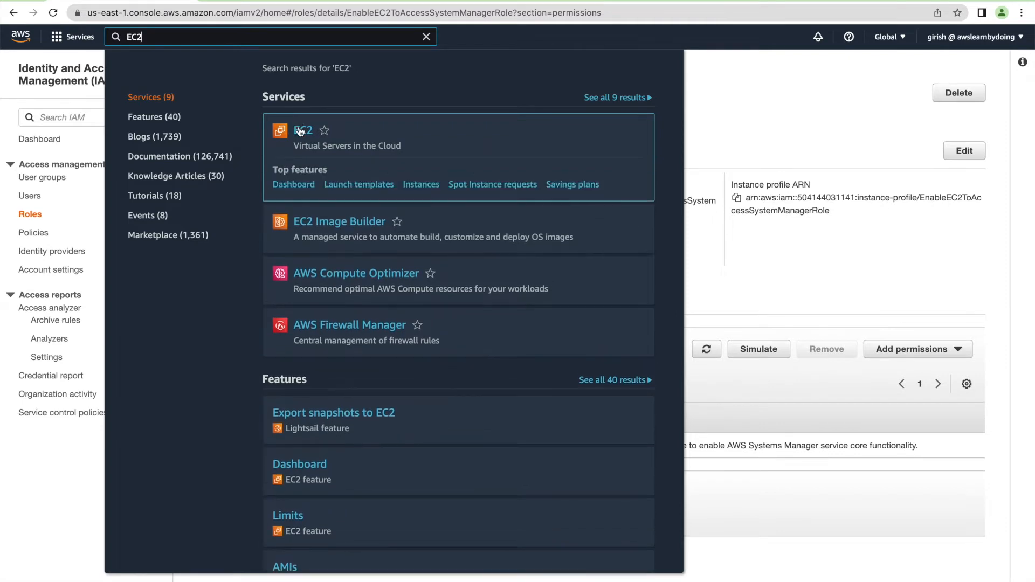
click(304, 130)
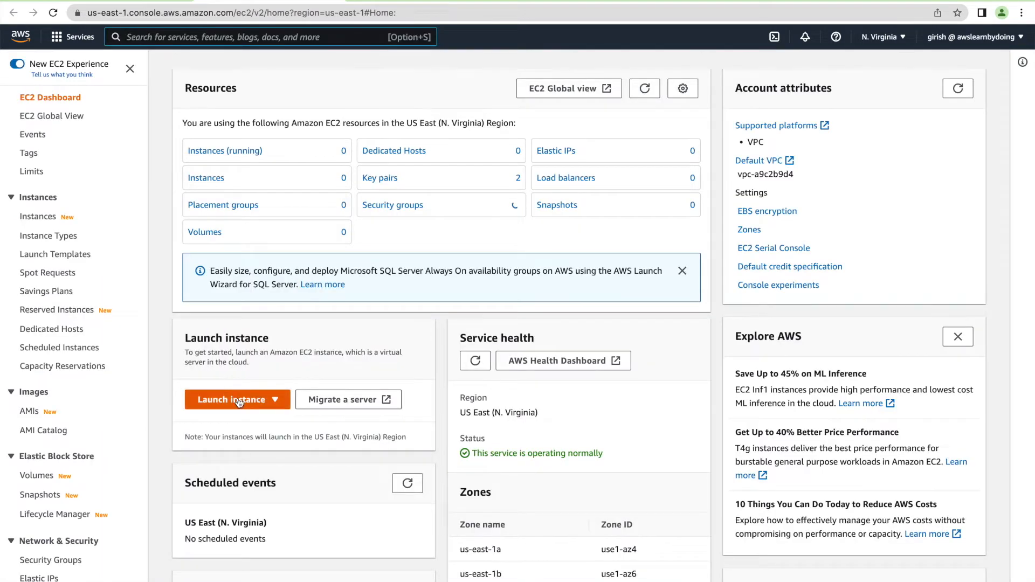
click(236, 399)
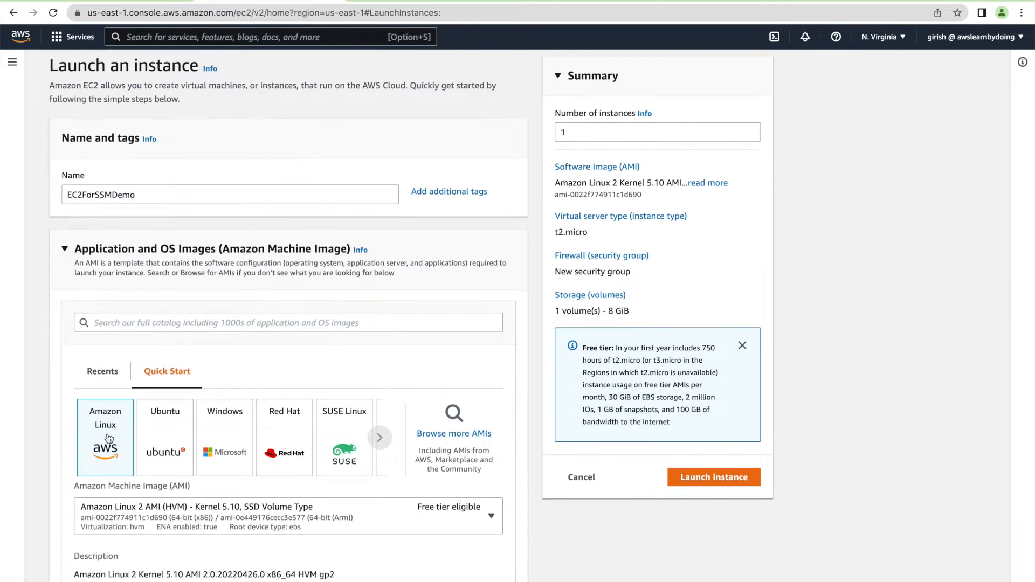
scroll(down, 3)
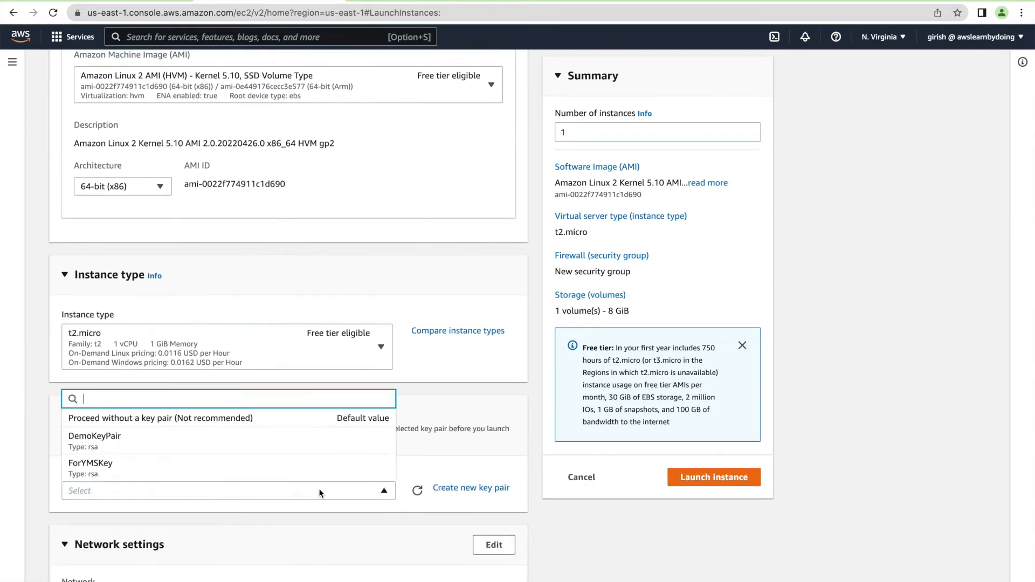
mouse_move(236, 419)
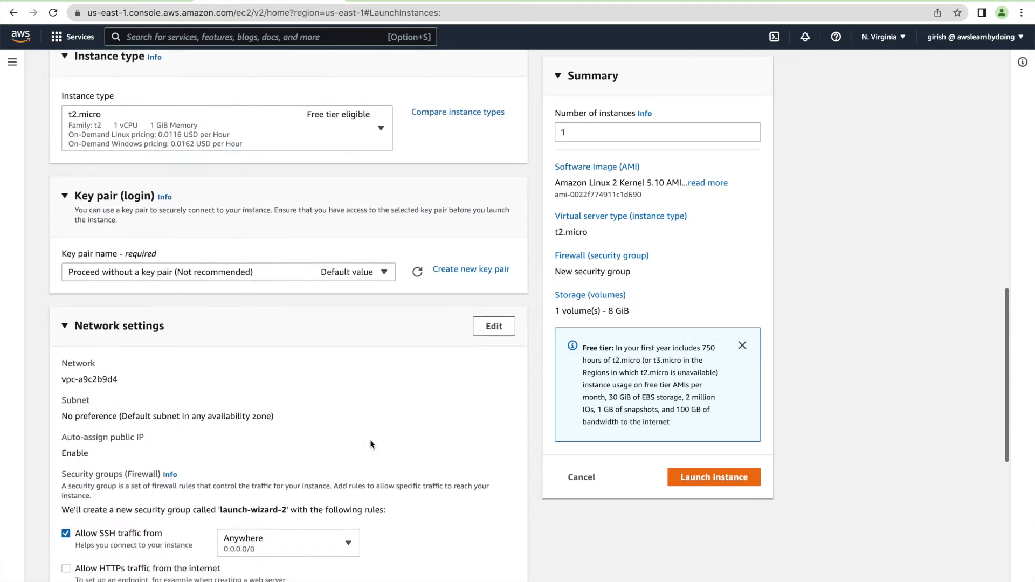
- Assign the EnableEC2ToAccessSystemManagerRole instance profile under Advanced details
scroll(down, 3)
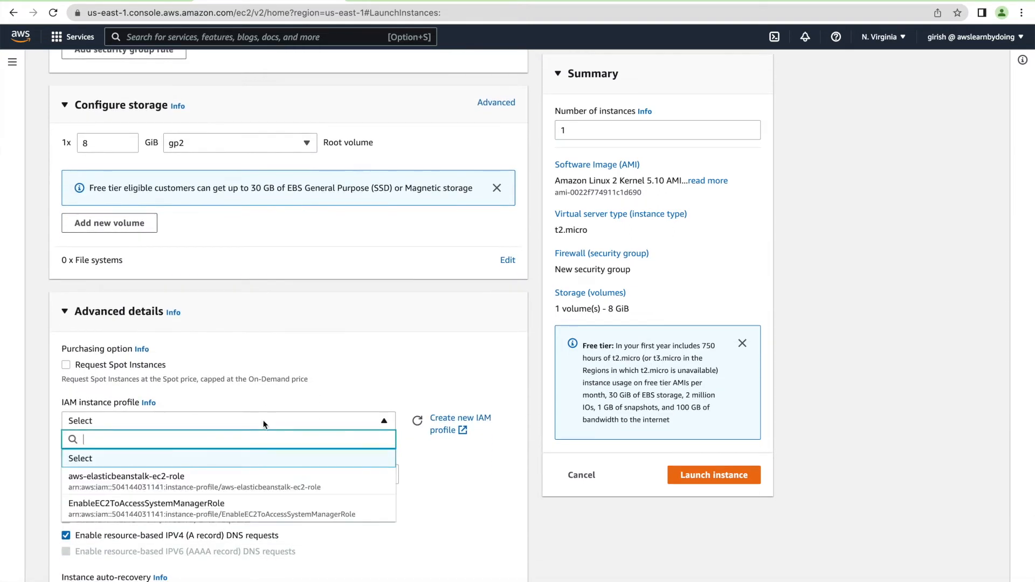
click(147, 504)
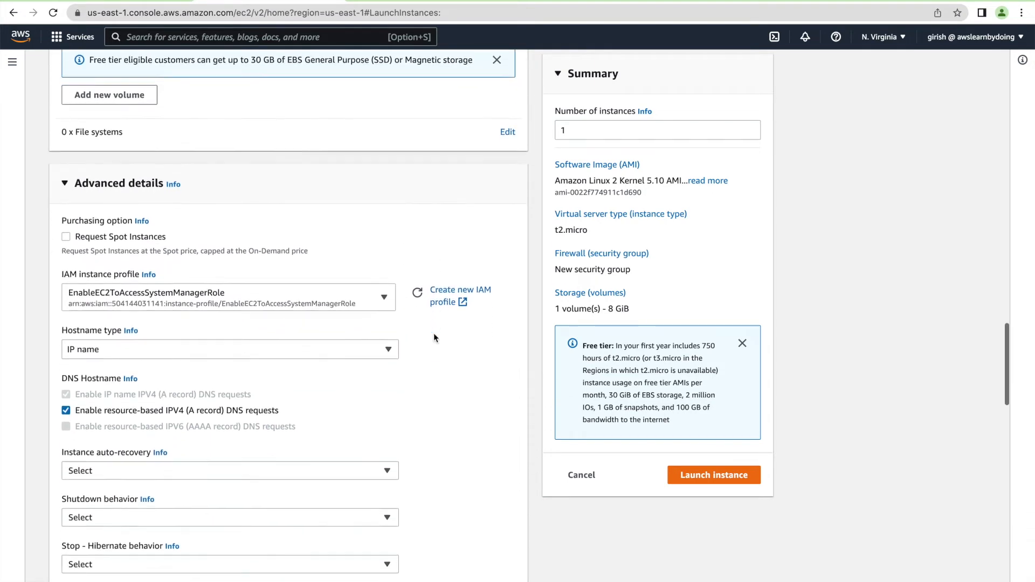
click(713, 474)
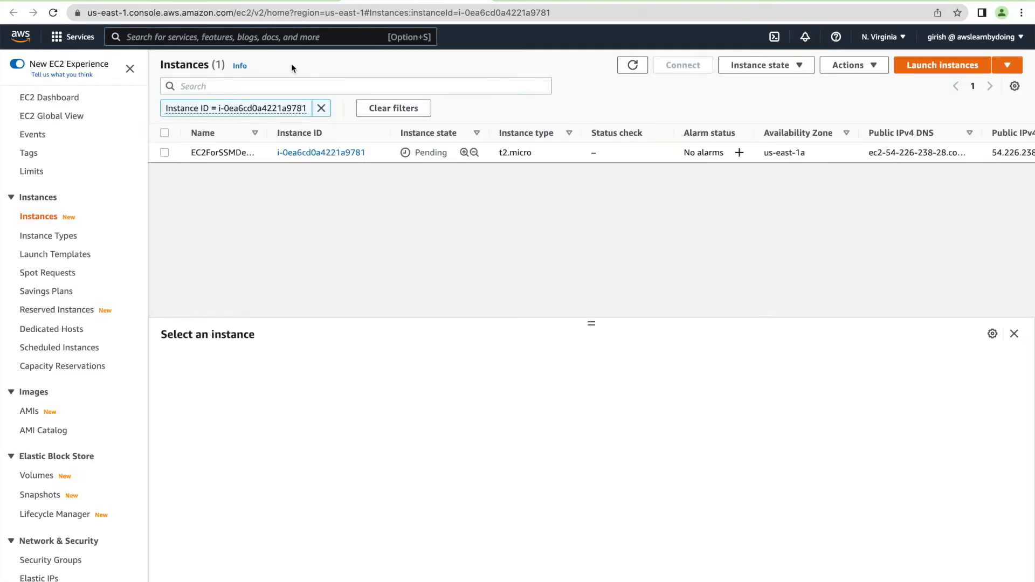
- Refresh the EC2 instance list to check whether EC2ForSSMDemo is running
click(632, 64)
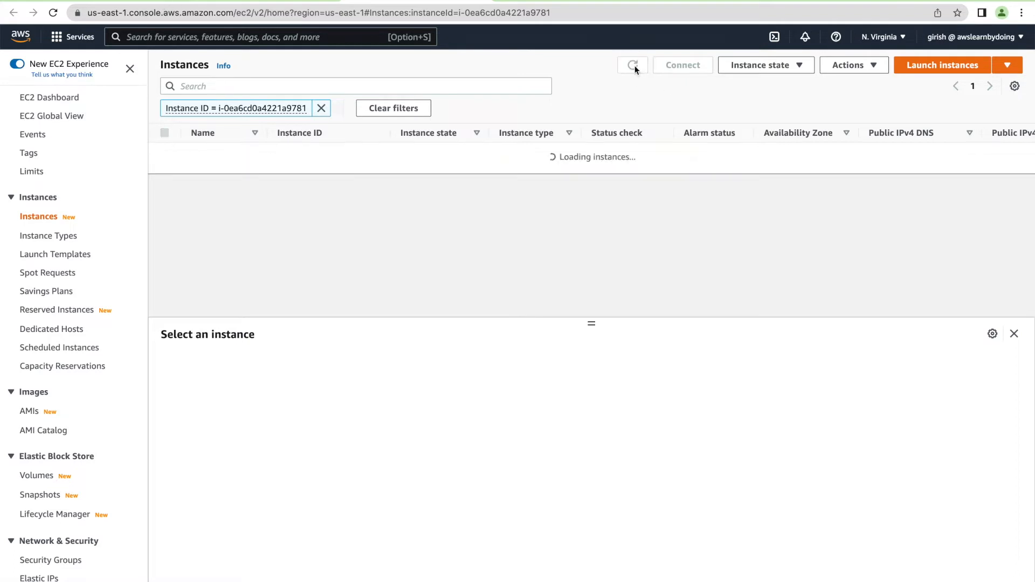
click(633, 65)
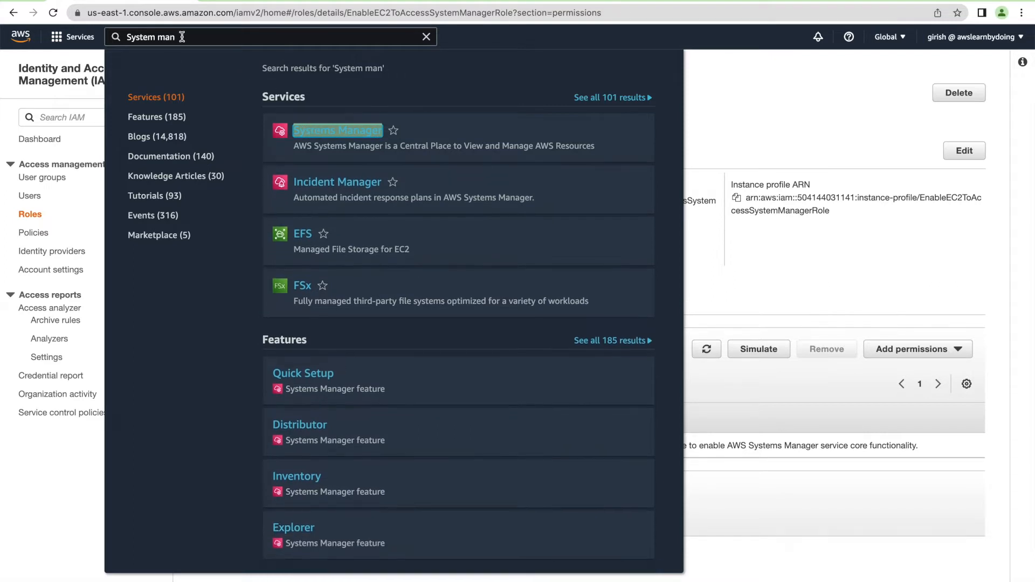
mouse_move(337, 130)
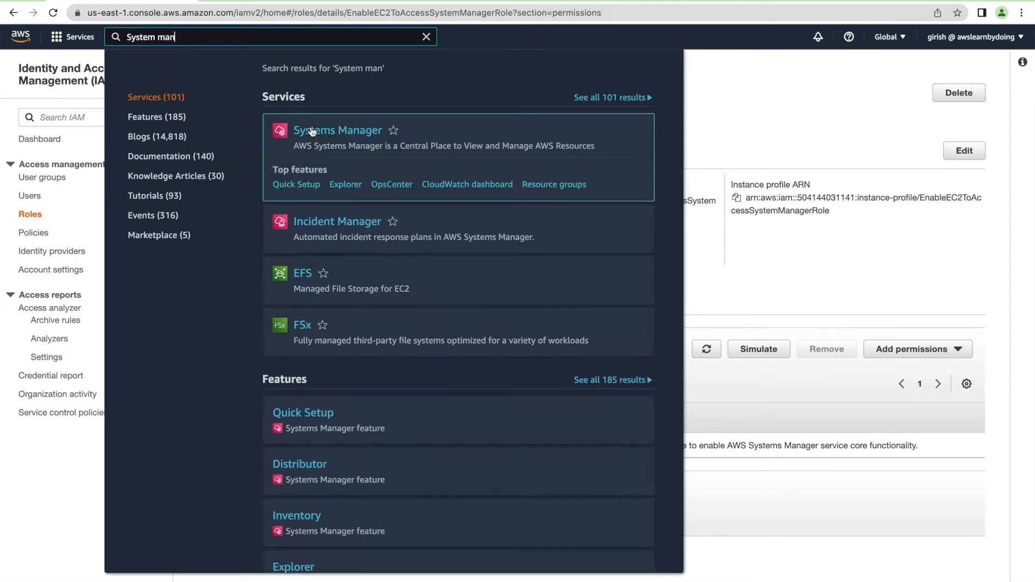
- Enter Systems Manager and start a new Run Command
click(337, 131)
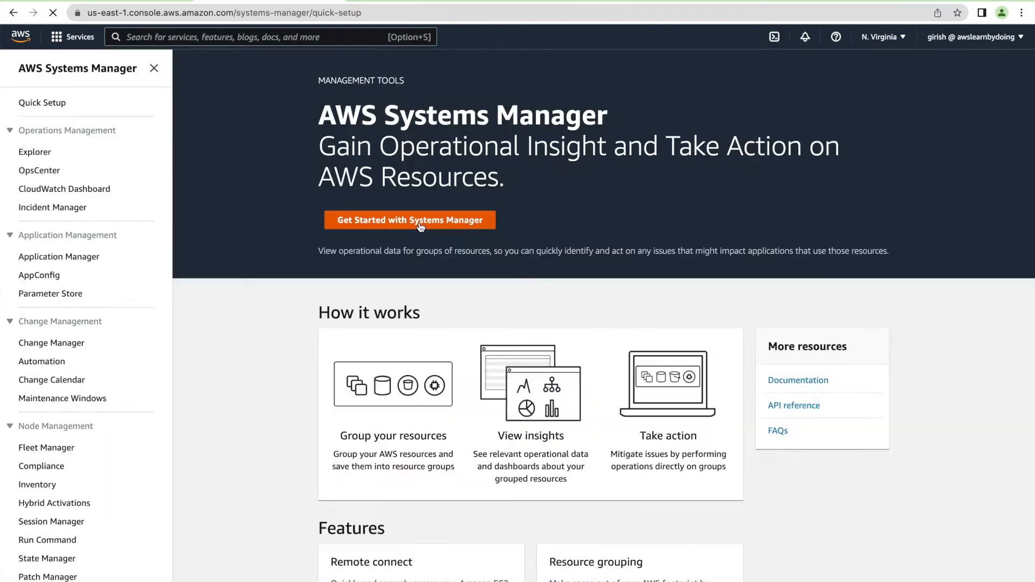
click(410, 220)
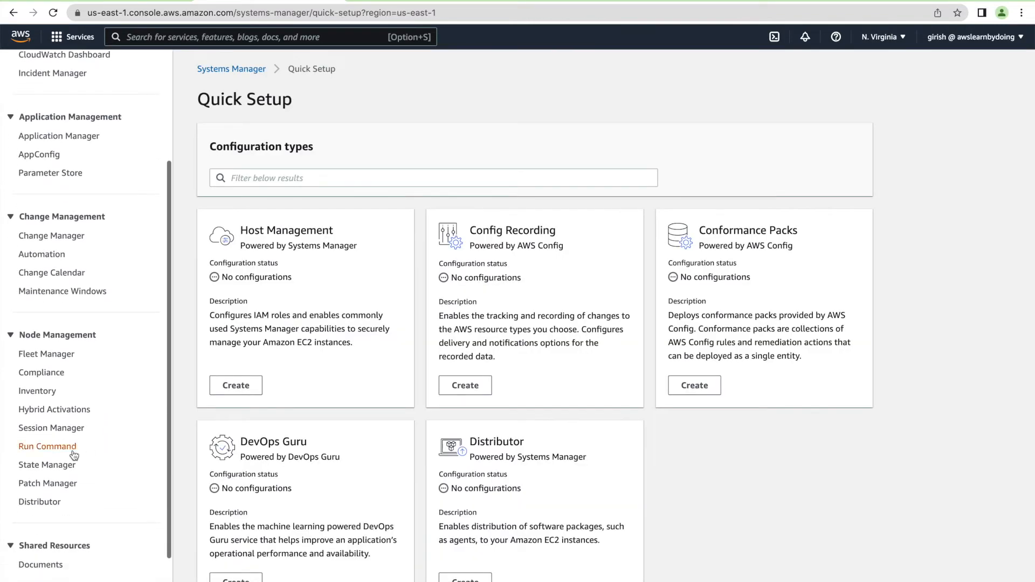
click(47, 447)
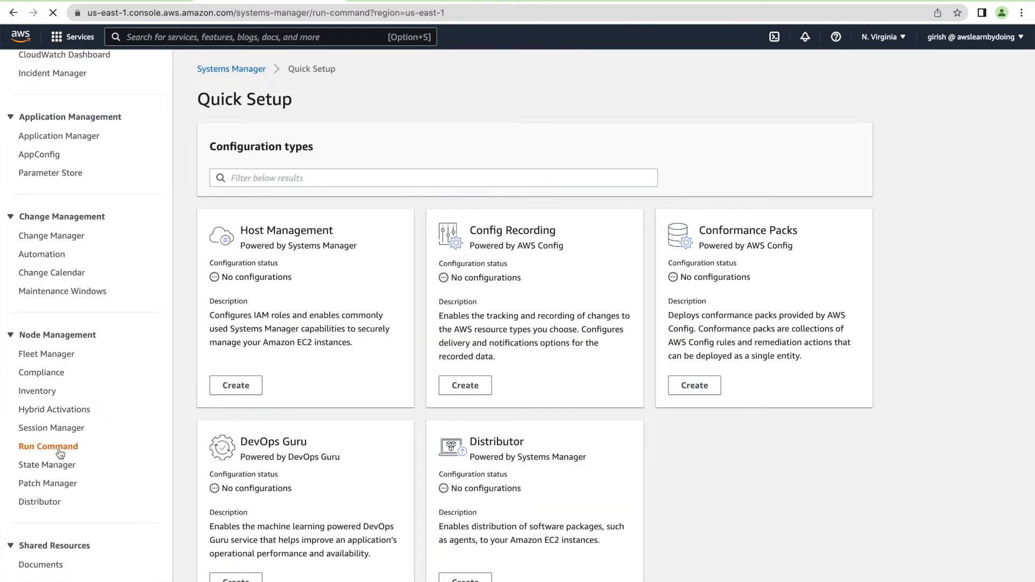
click(47, 446)
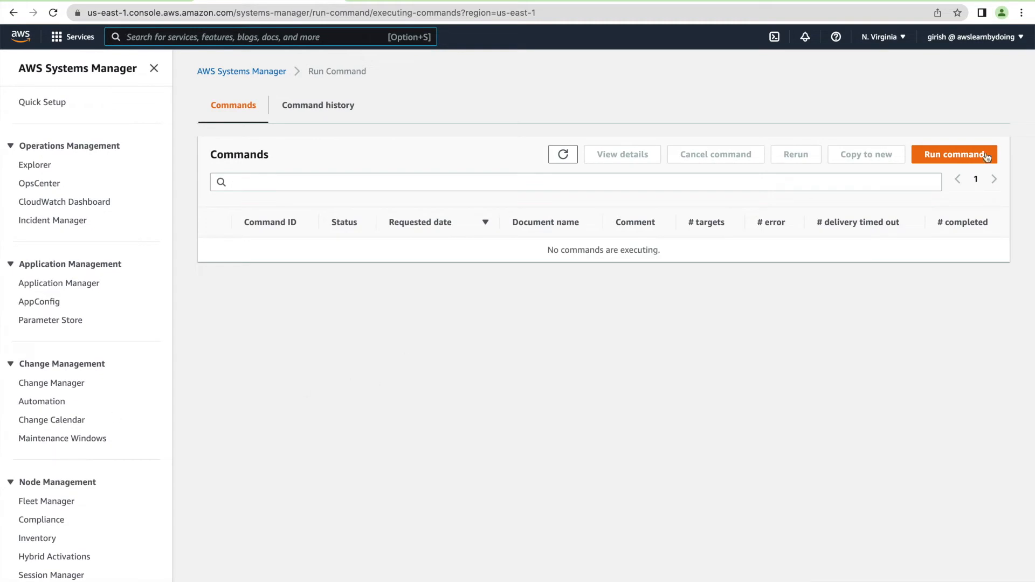
click(953, 154)
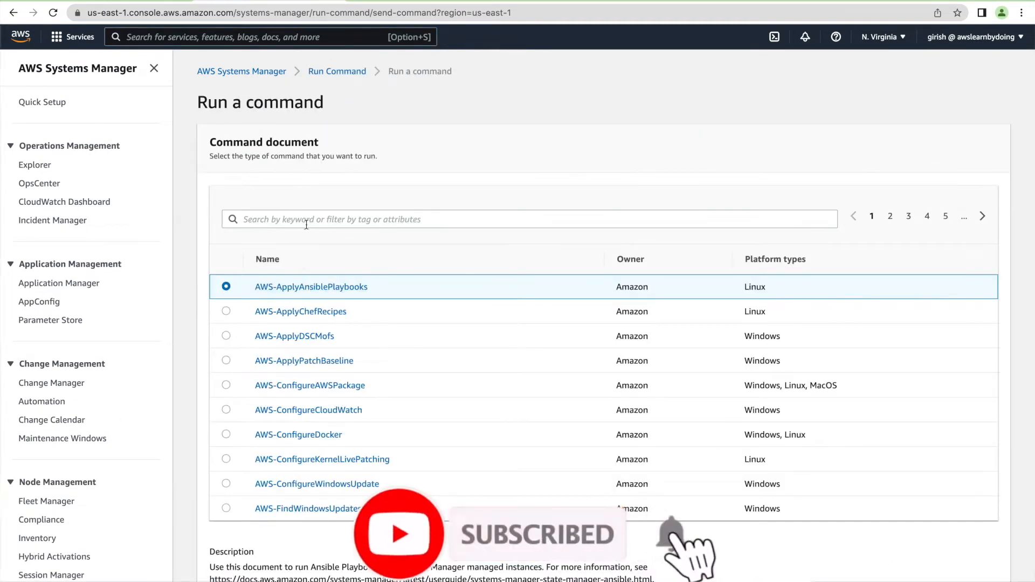
- Choose the AWS-UpdateSSMAgent document and manually target the EC2ForSSMDemo instance
click(462, 219)
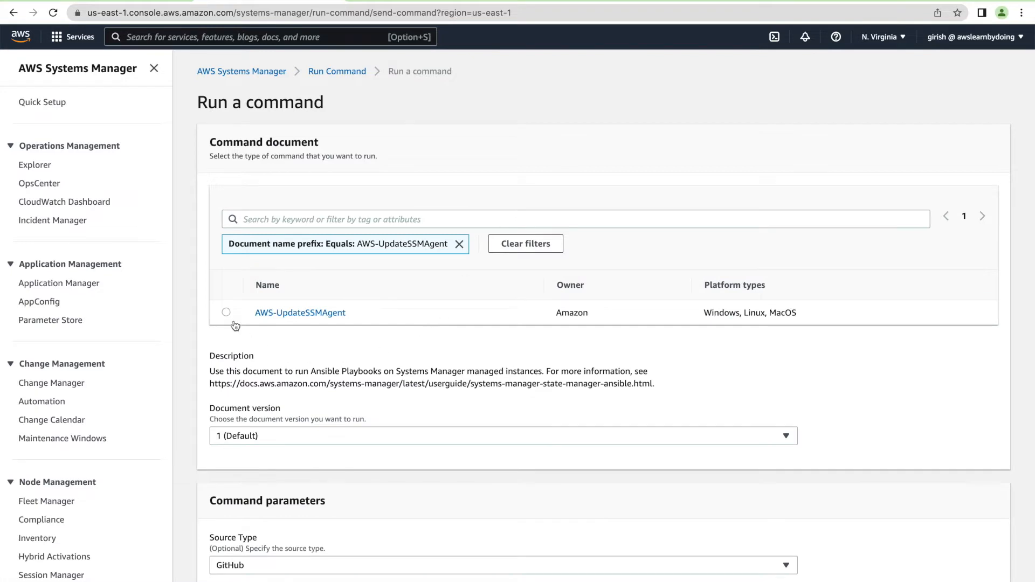
click(226, 313)
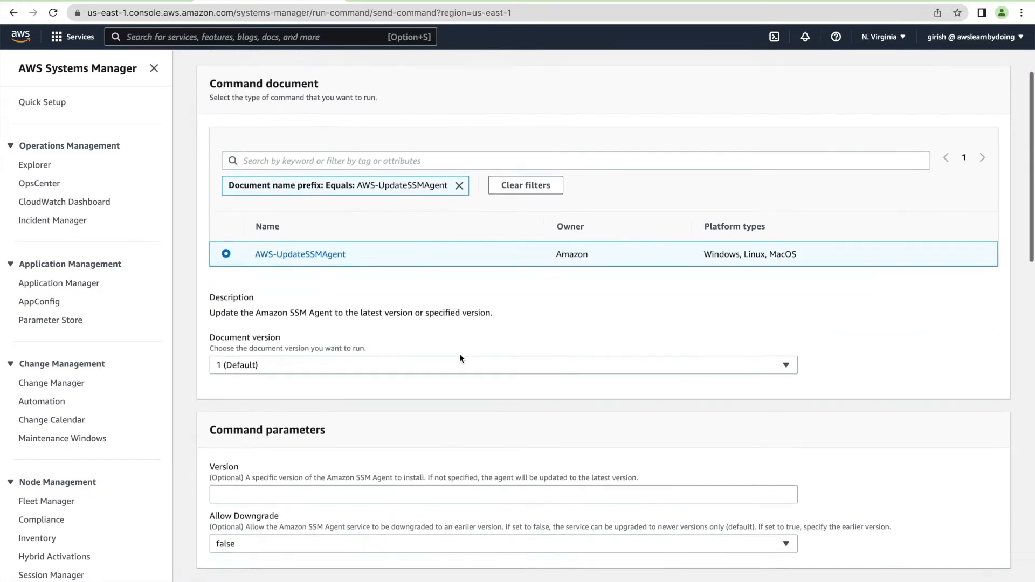
scroll(down, 3)
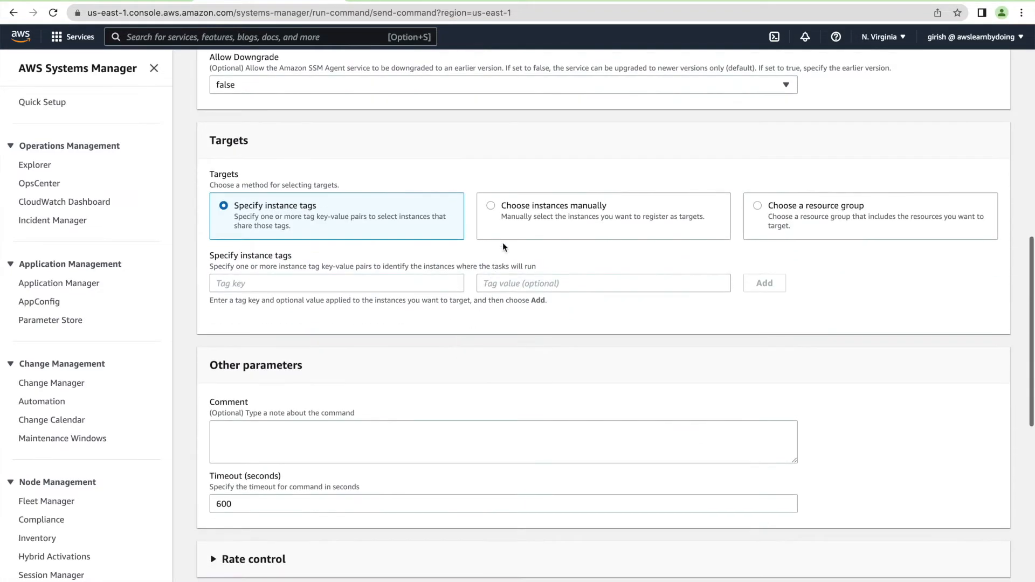
click(491, 205)
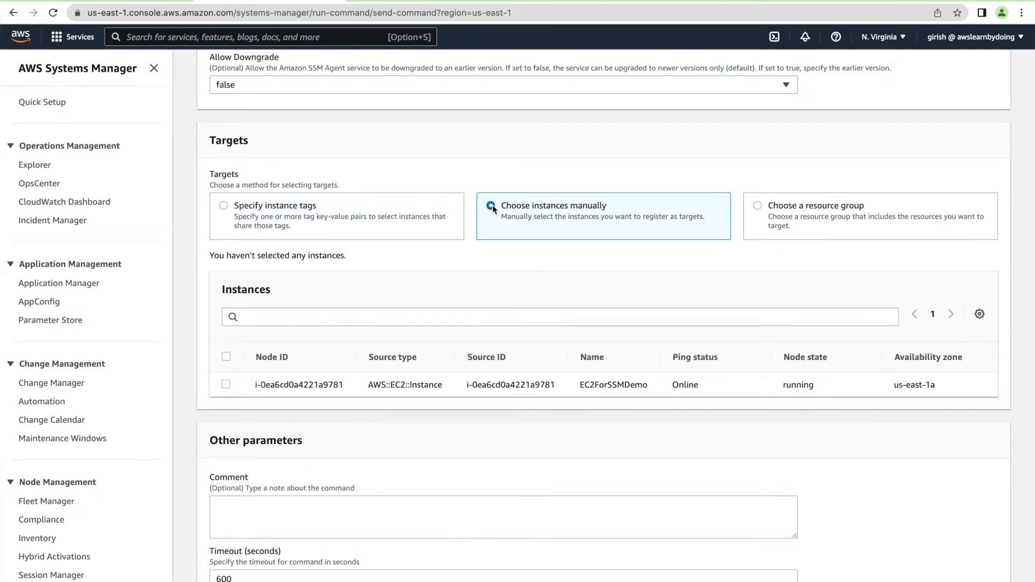
click(226, 384)
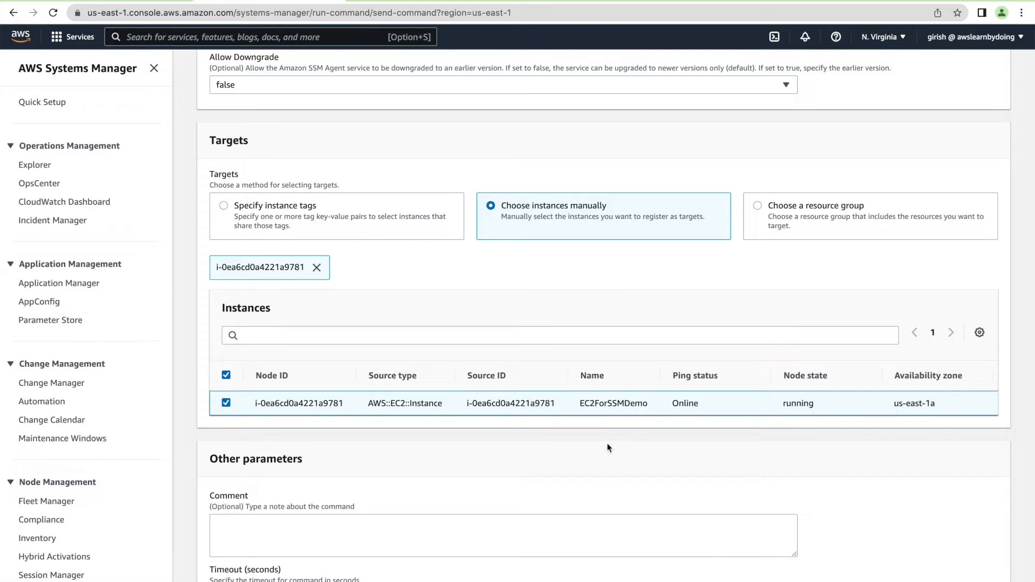
mouse_move(263, 224)
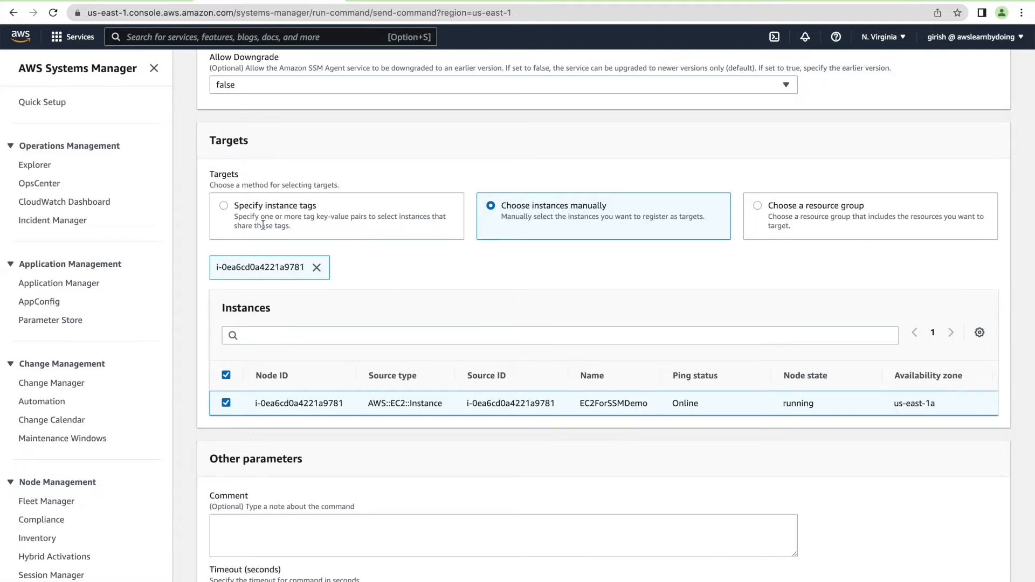
mouse_move(417, 230)
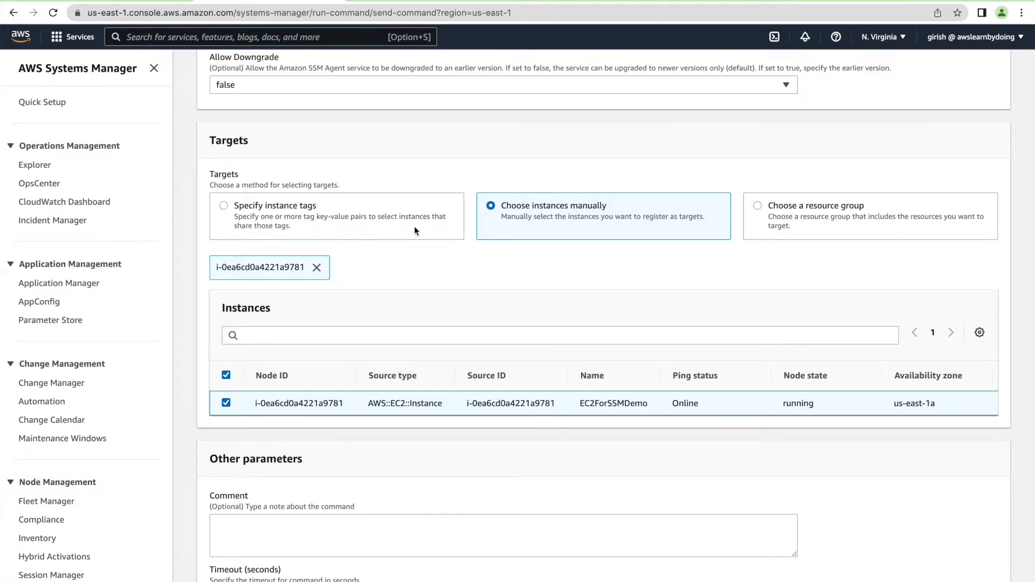
mouse_move(299, 236)
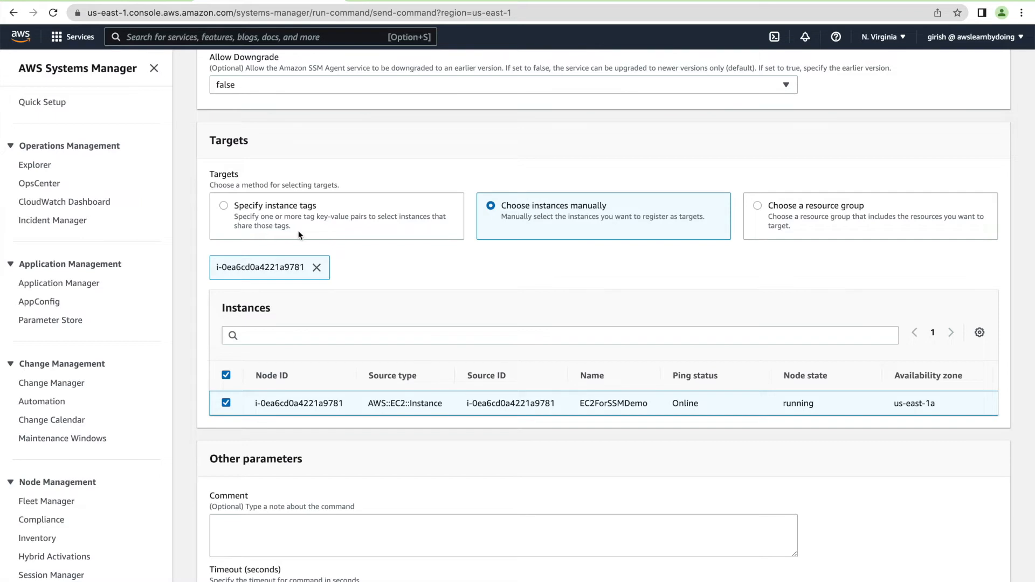
scroll(down, 3)
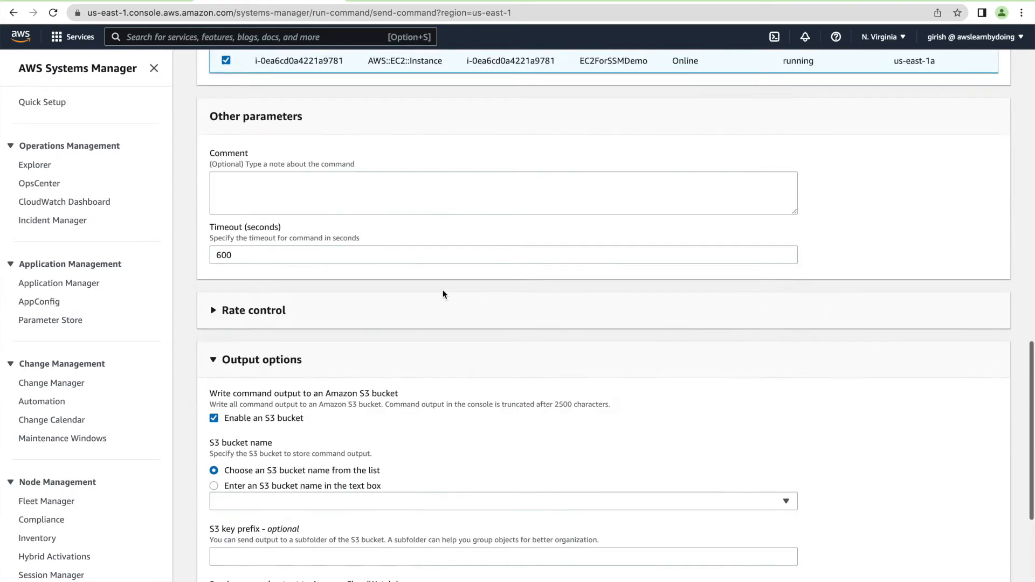
scroll(down, 3)
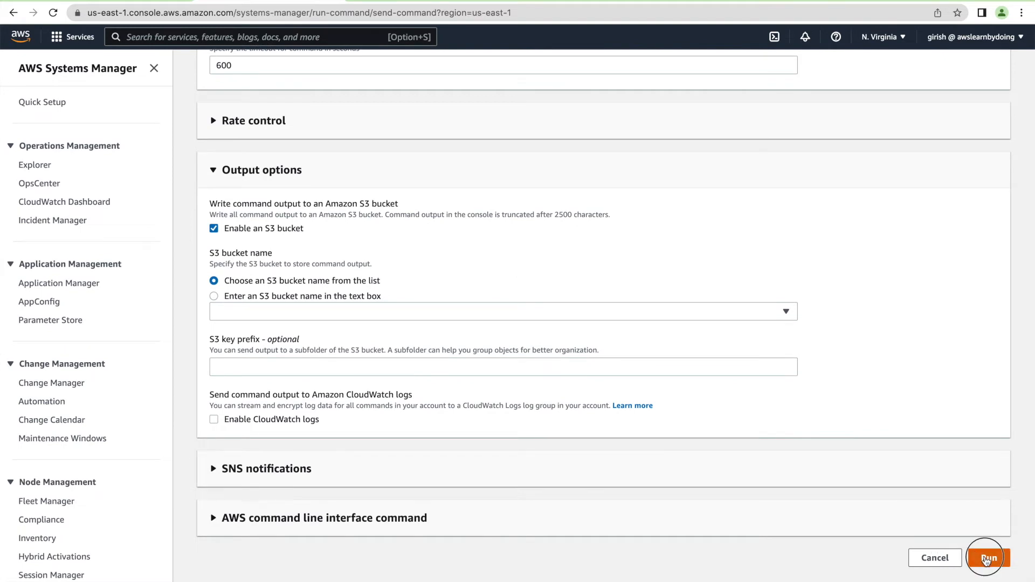
- Send the AWS-UpdateSSMAgent command and refresh until it reports Success
click(987, 558)
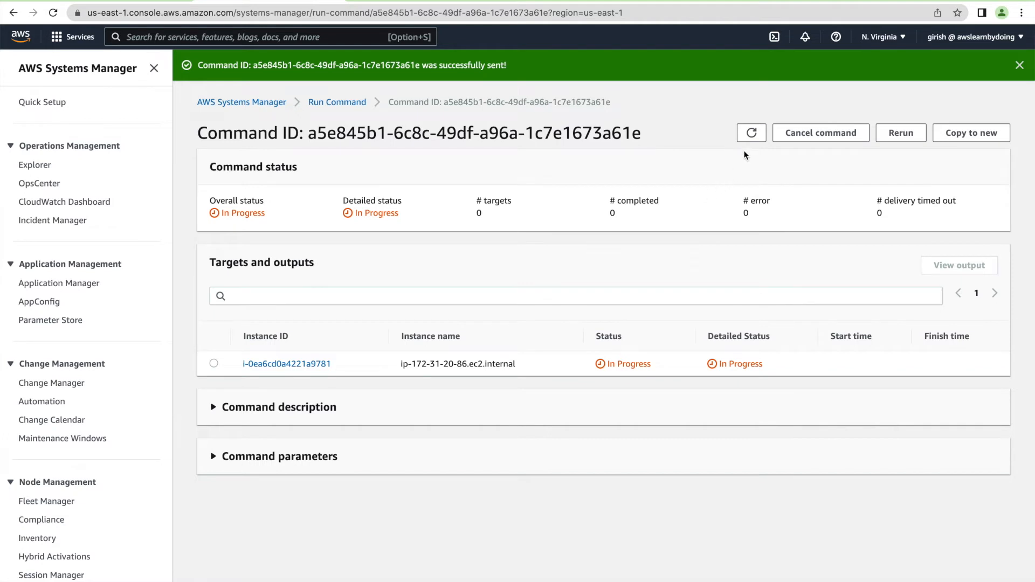
click(752, 133)
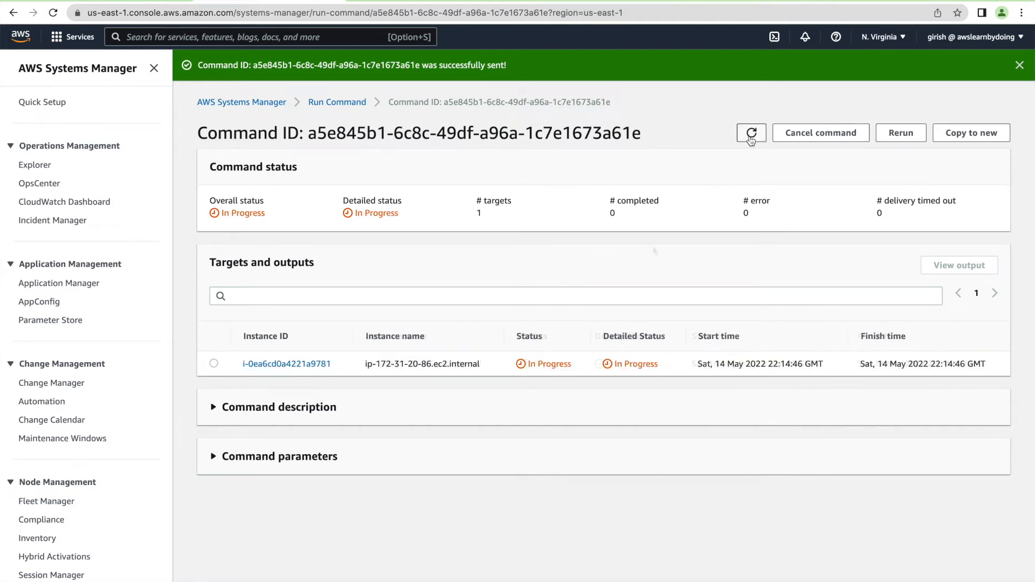
click(752, 132)
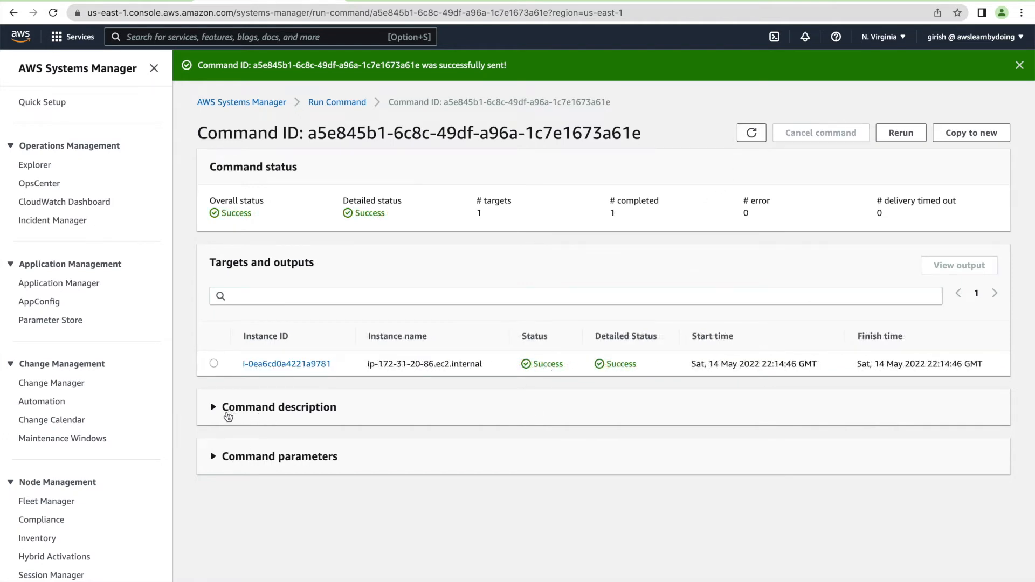
- Review the command description and parameters, then select the instance row
click(278, 406)
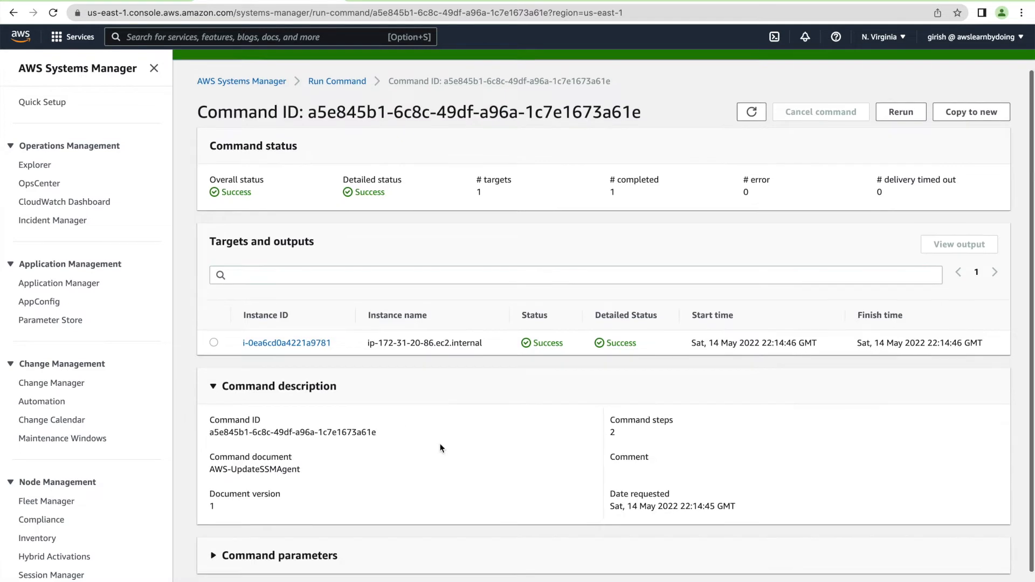
scroll(down, 3)
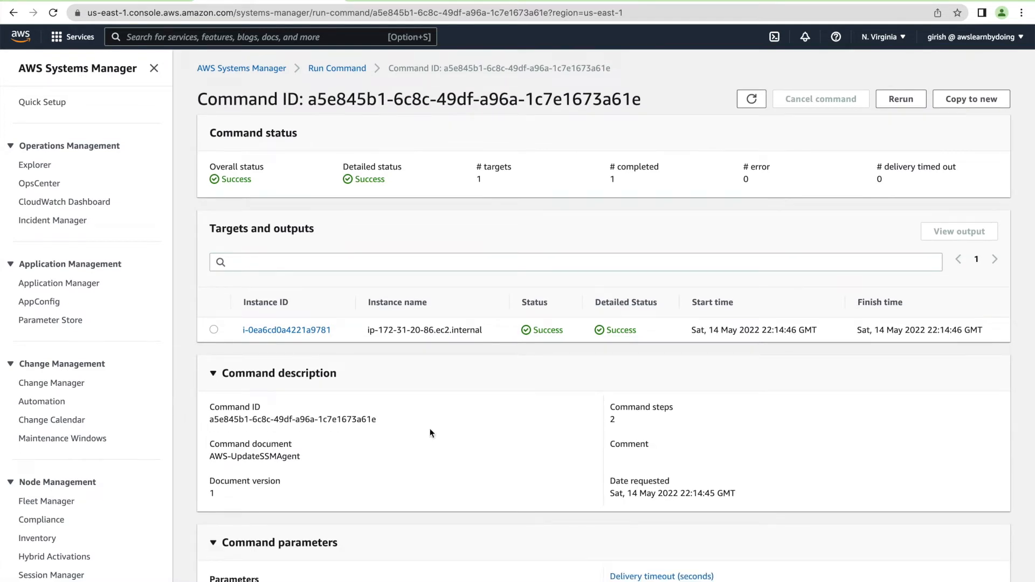
scroll(down, 3)
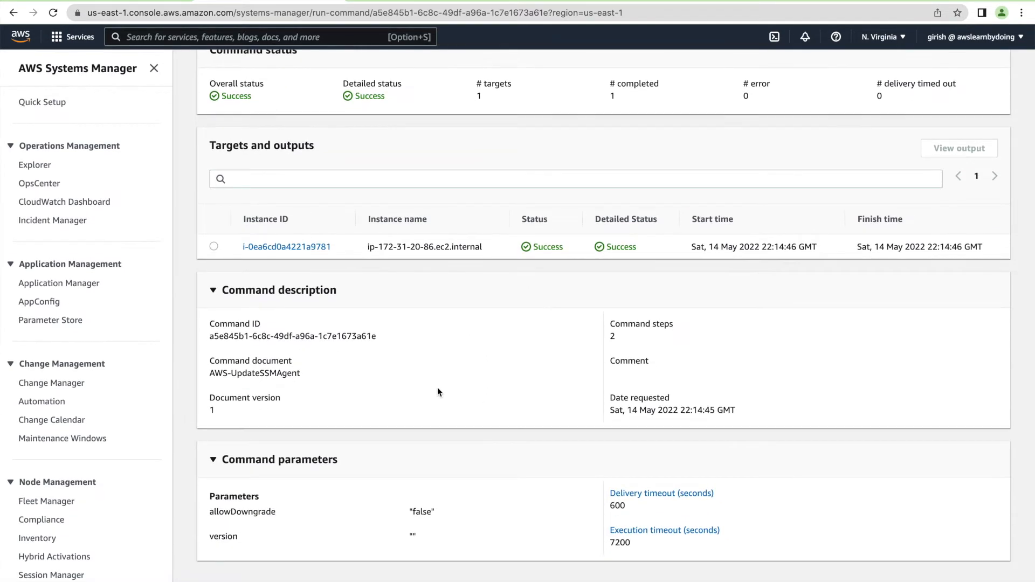
click(213, 246)
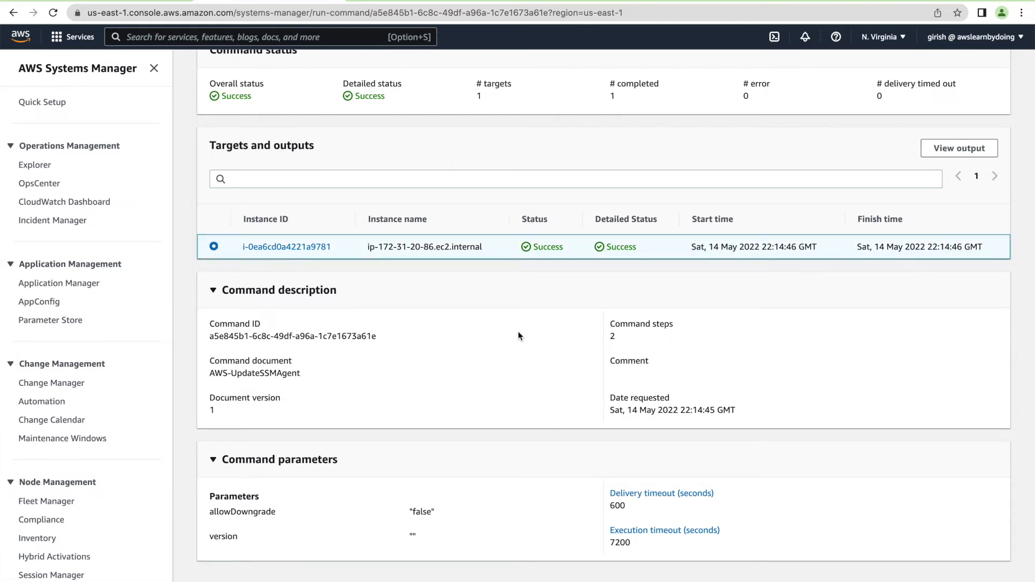
- View the instance's command output, then return to the Run Command list
click(287, 246)
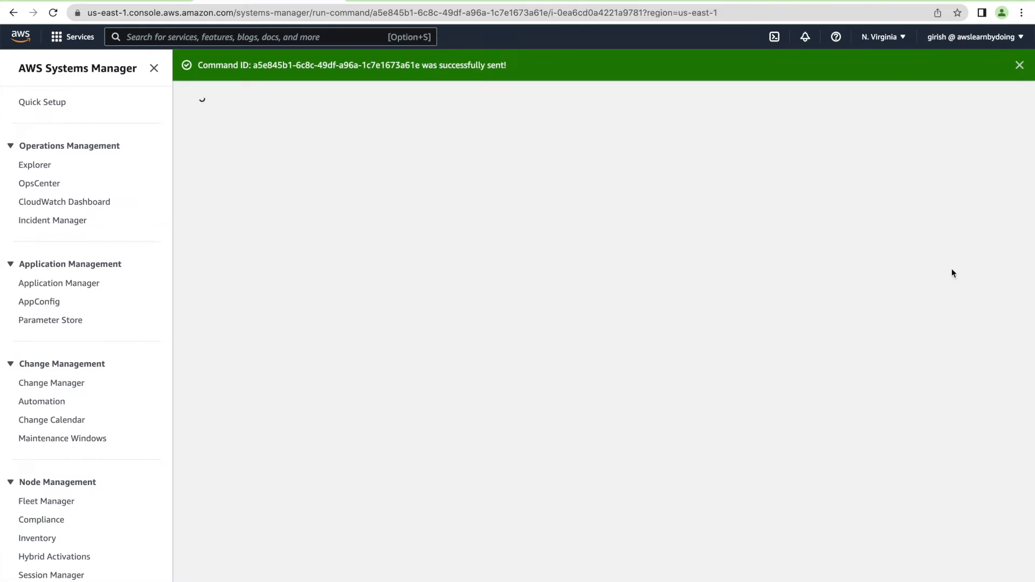
scroll(down, 3)
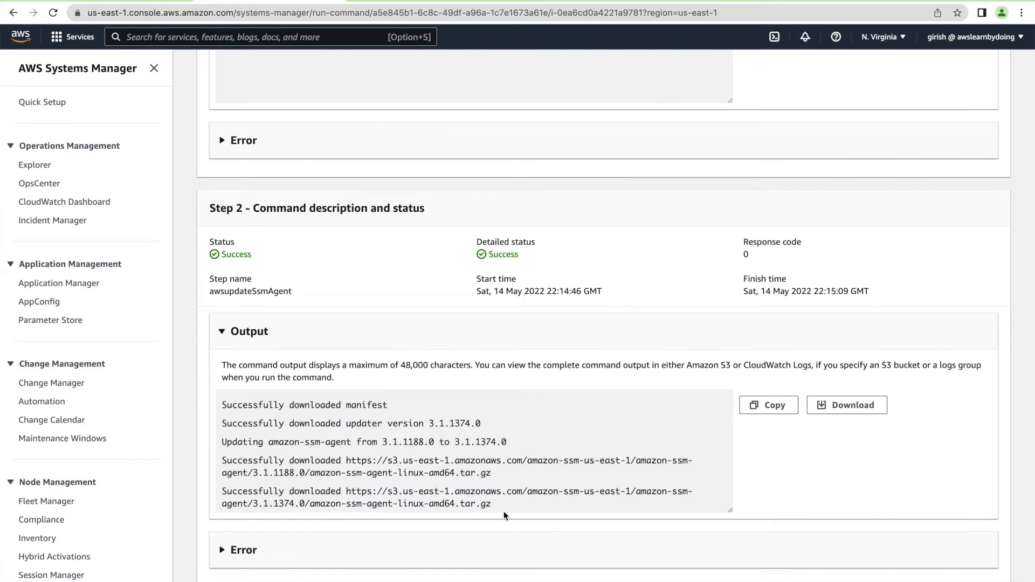
scroll(up, 3)
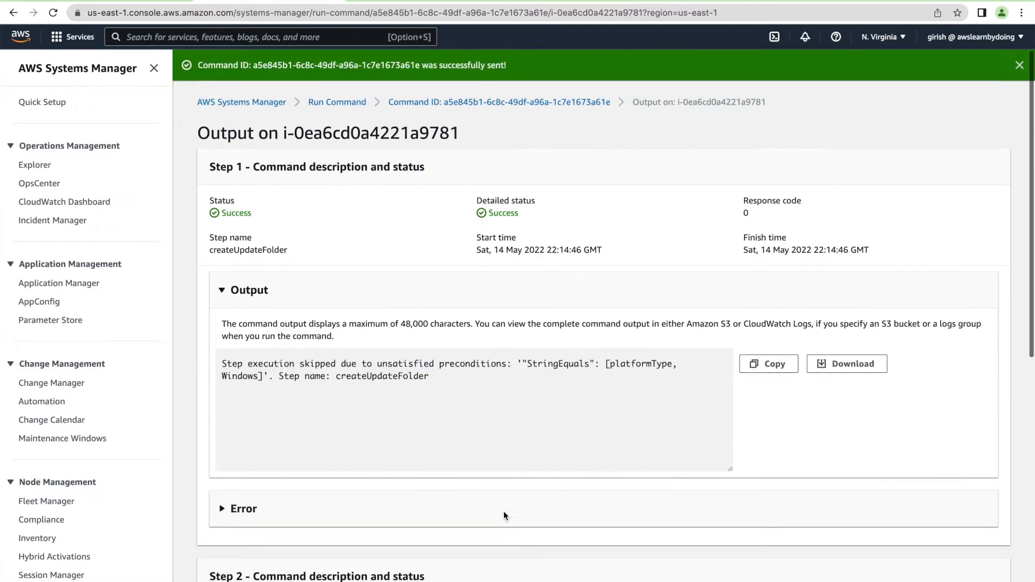
mouse_move(337, 103)
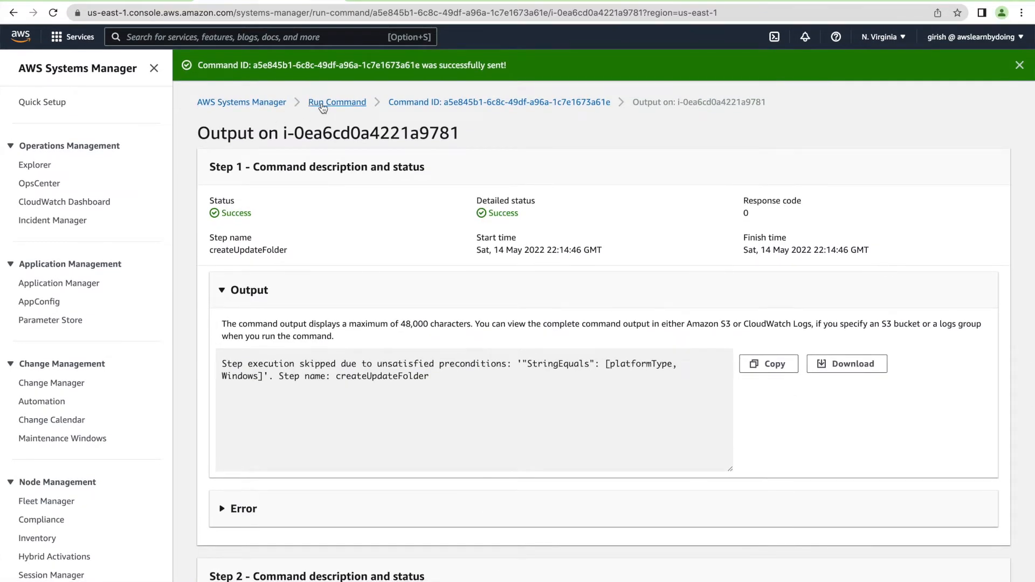
click(337, 101)
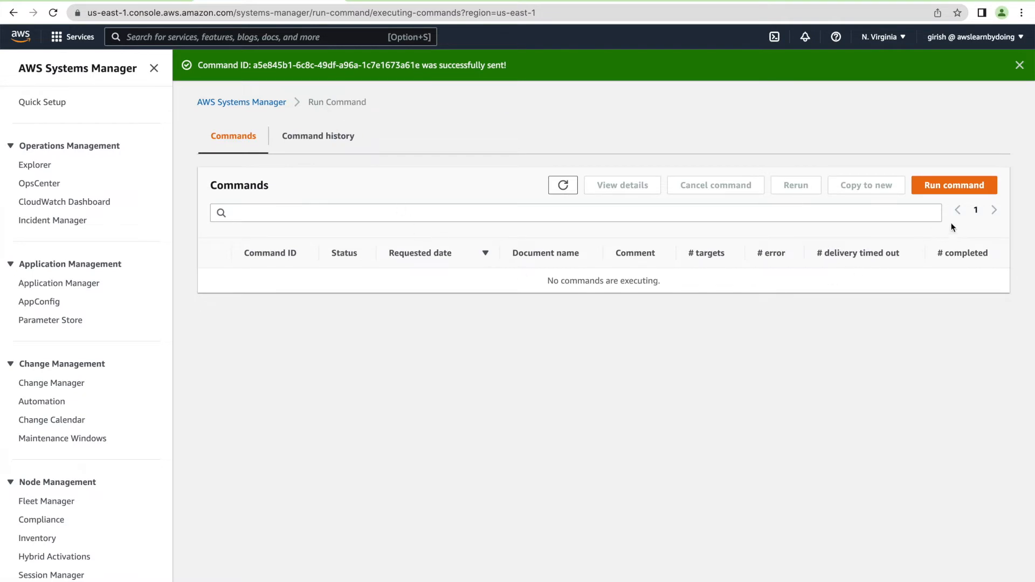
- Start a new command and filter for and choose the AWS-RunShellScript document
click(954, 185)
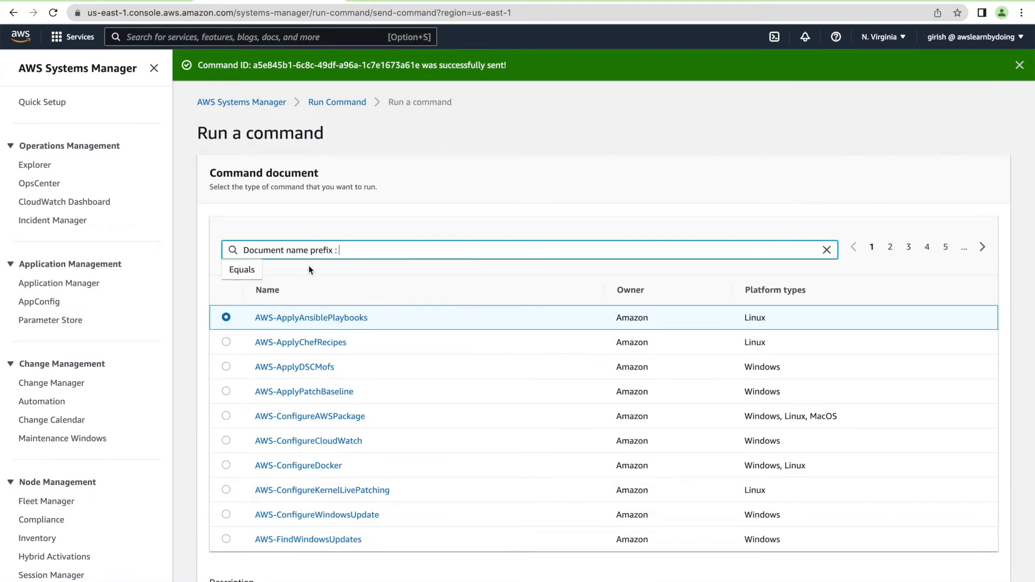
text(A)
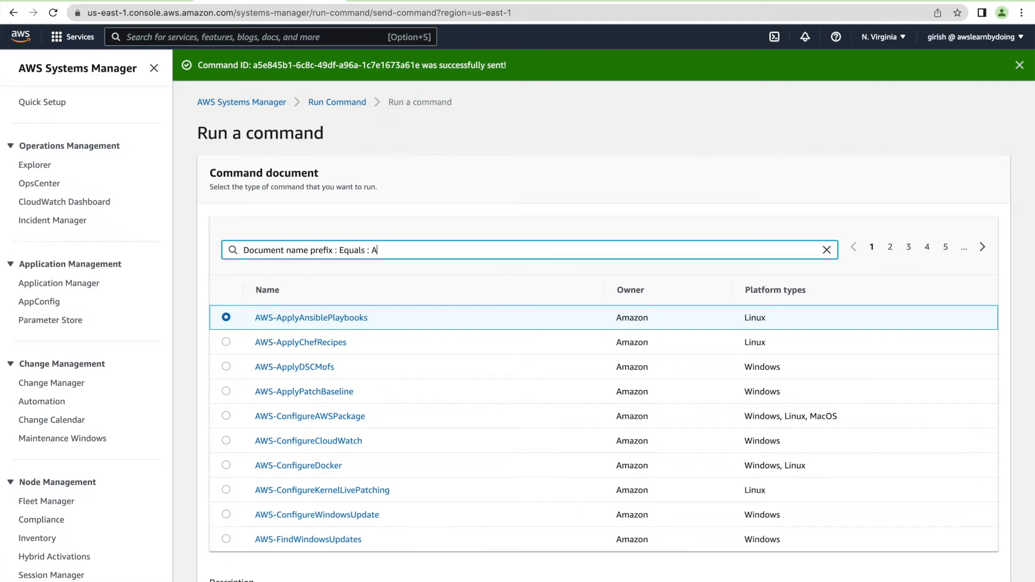
text(WS-R)
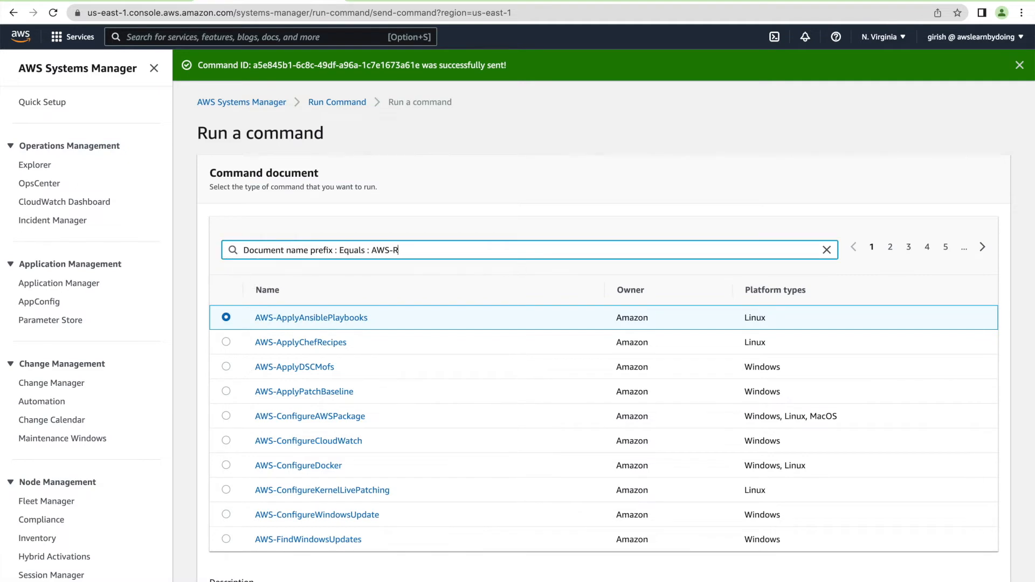
text(unS)
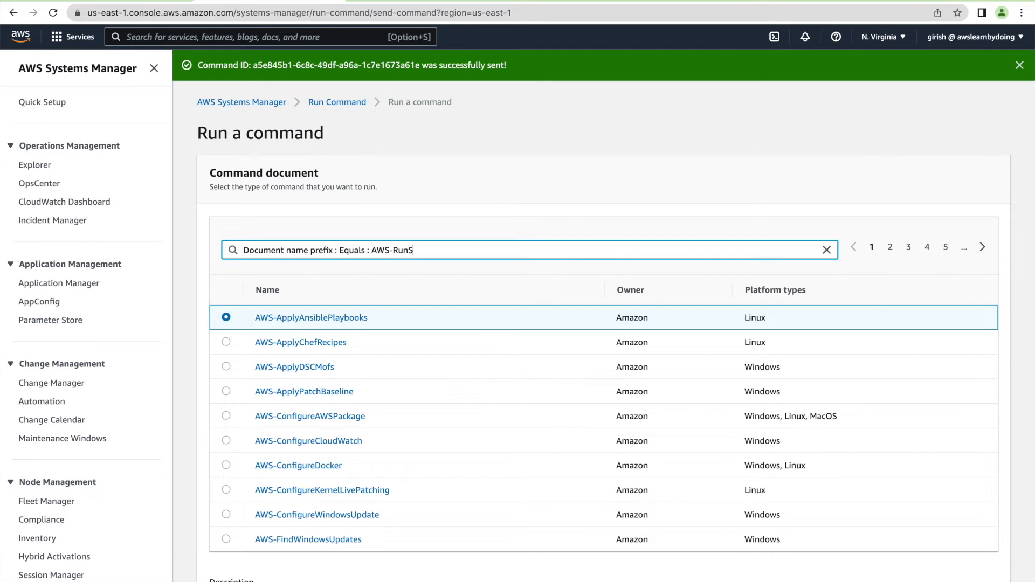
text(hellS)
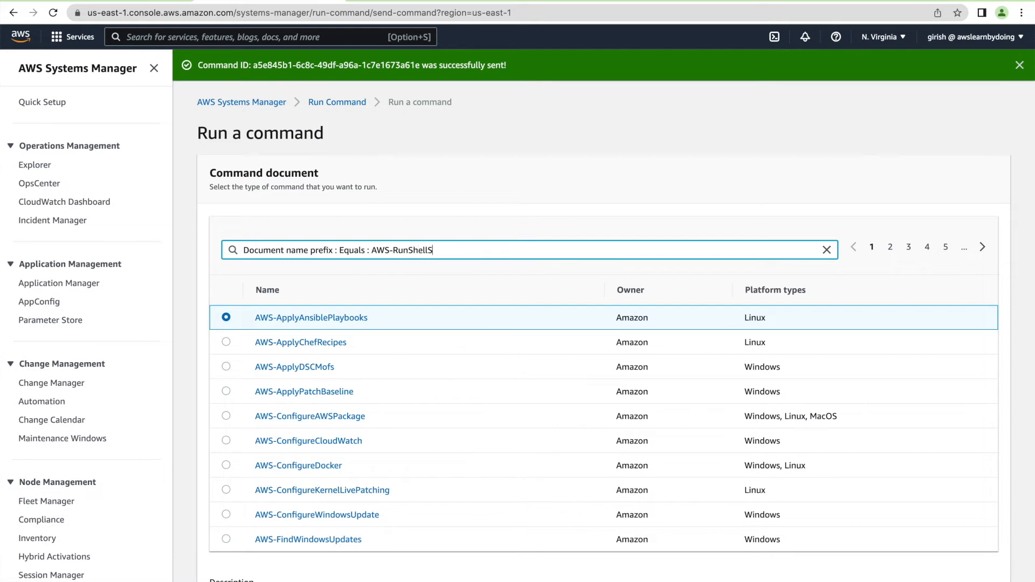
key(Return)
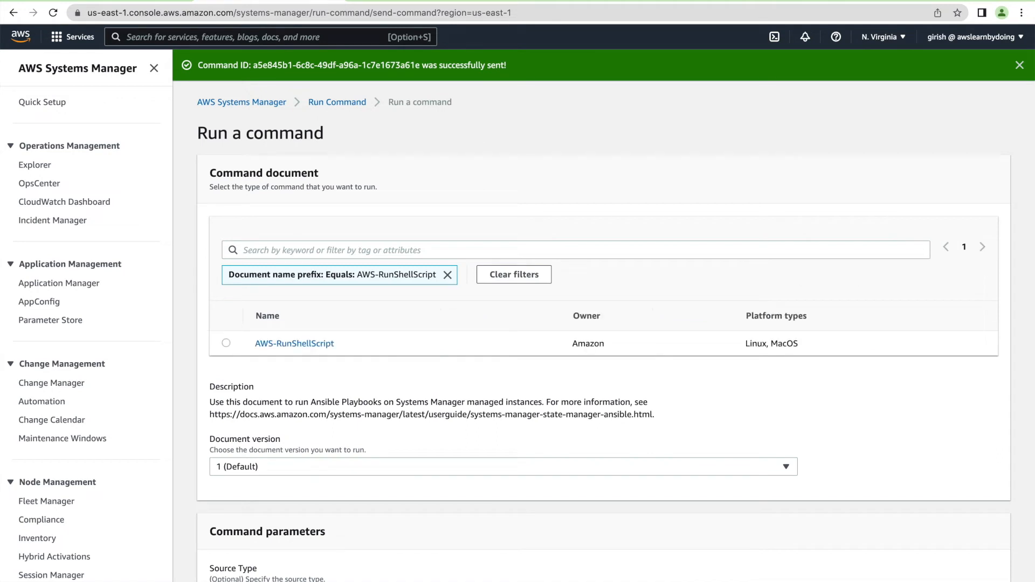
click(226, 343)
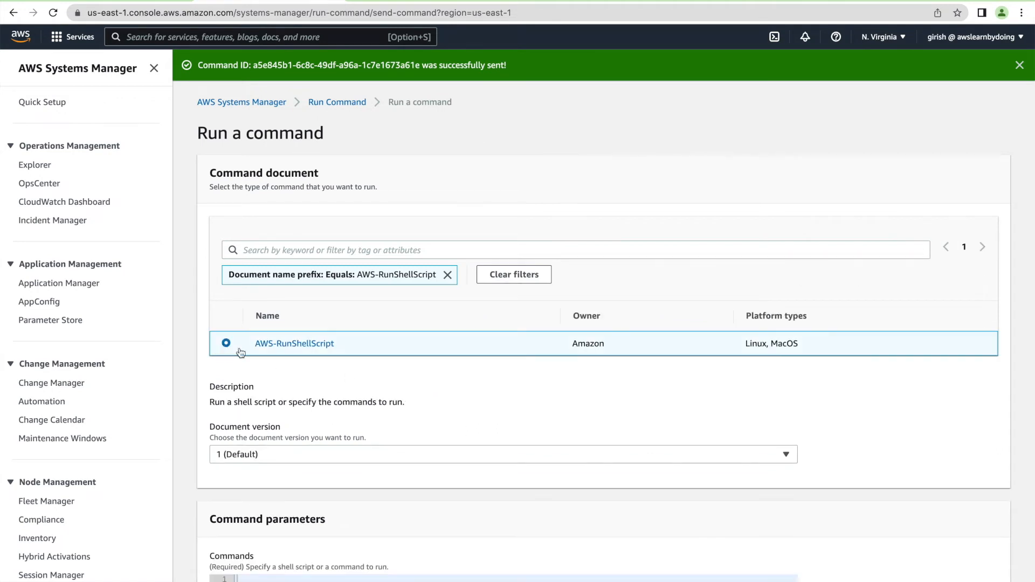
- Enter 'sudo yum update -y' as the shell script commands
scroll(down, 3)
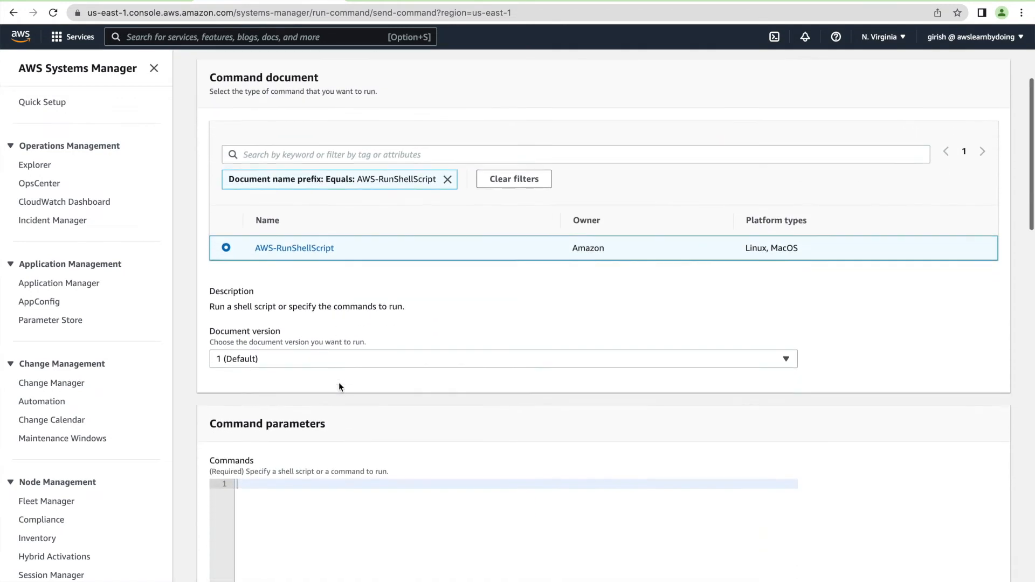
scroll(down, 3)
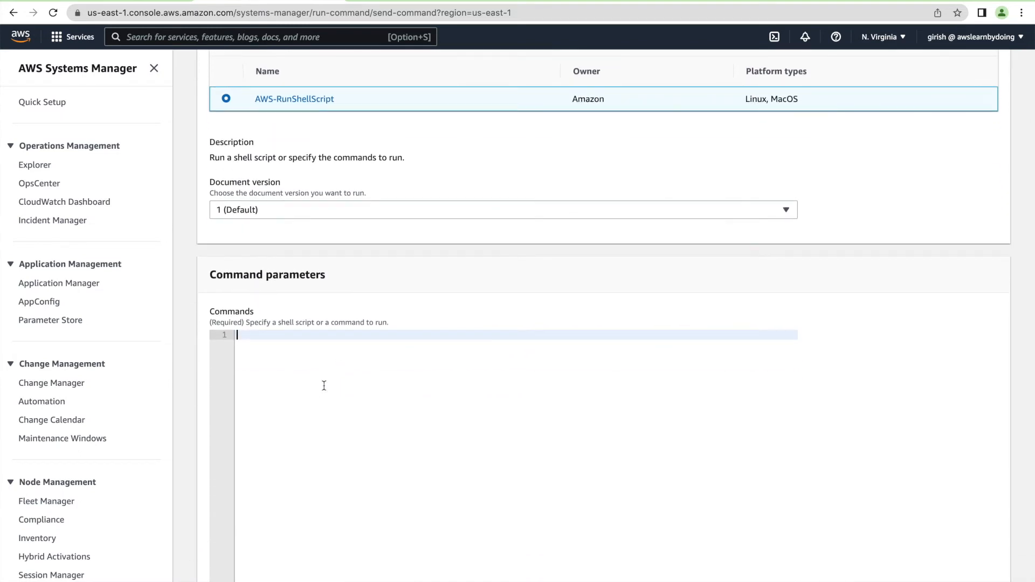
text(sudo)
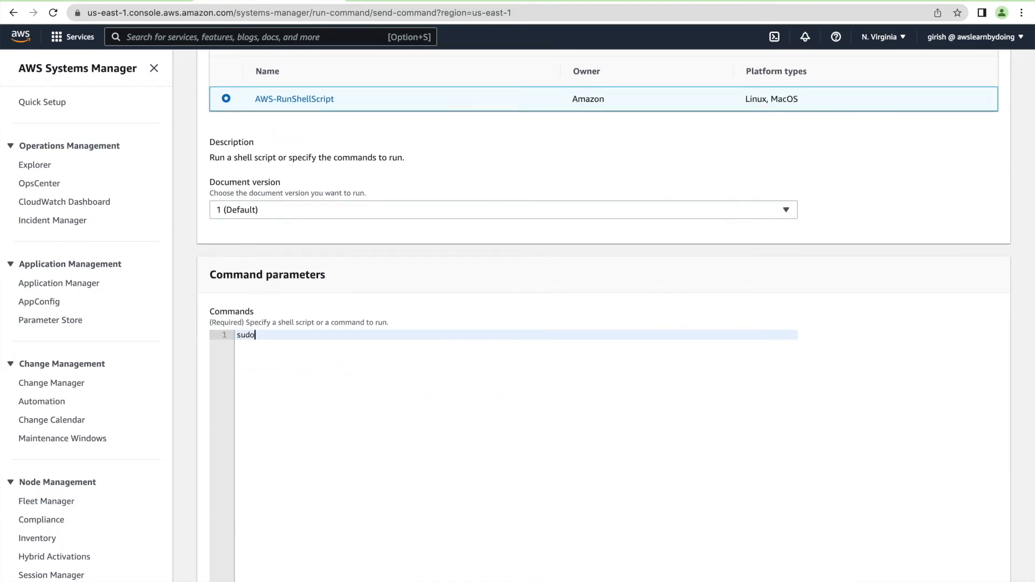
text(yum)
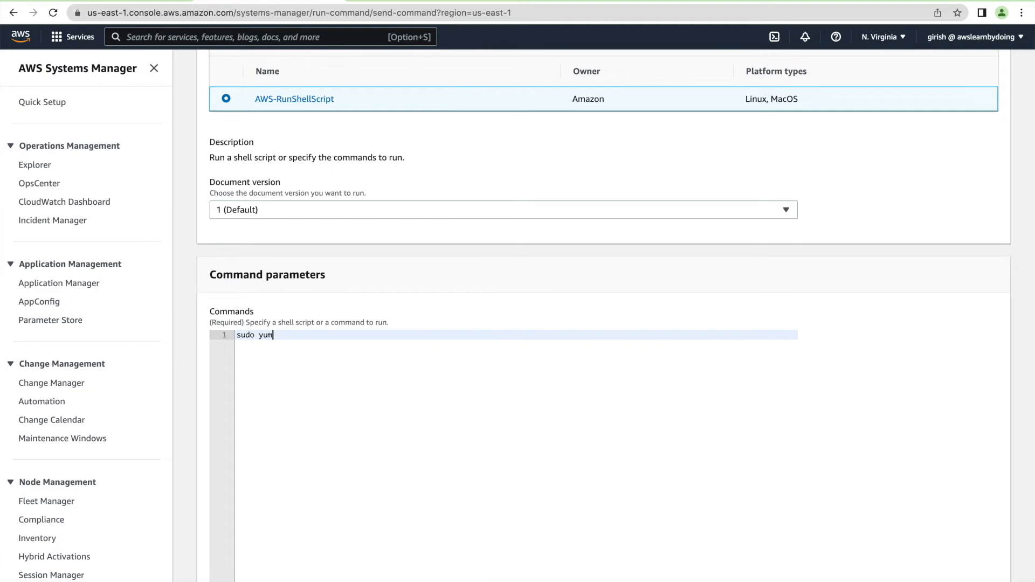
text(update)
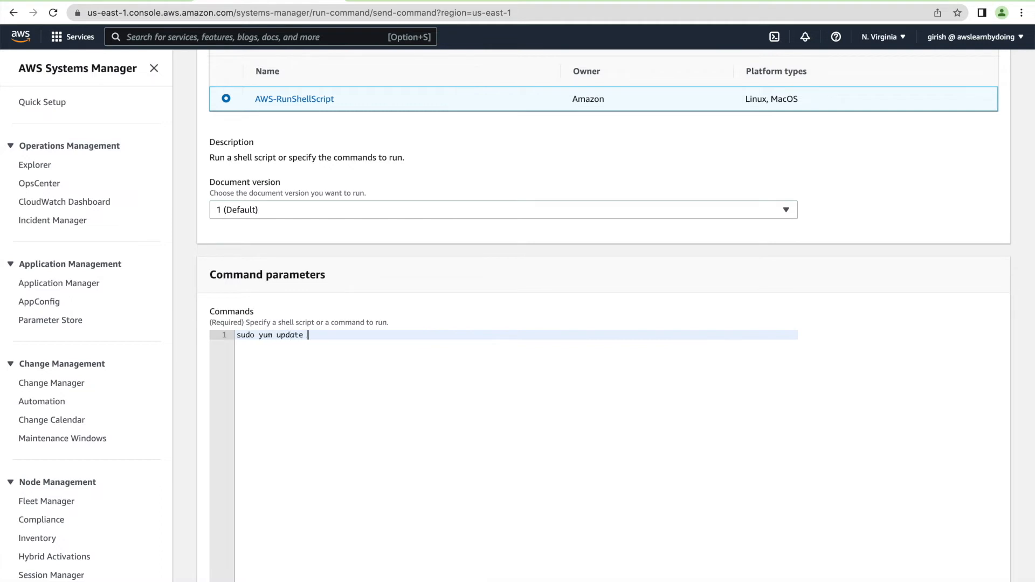
text(-y)
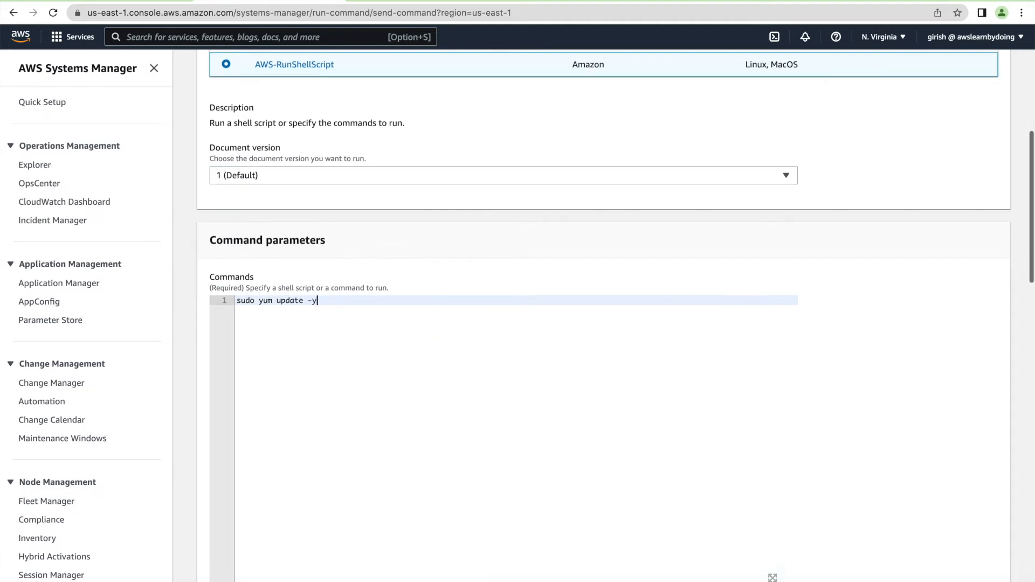
- Manually target the EC2ForSSMDemo instance and send the command
scroll(down, 3)
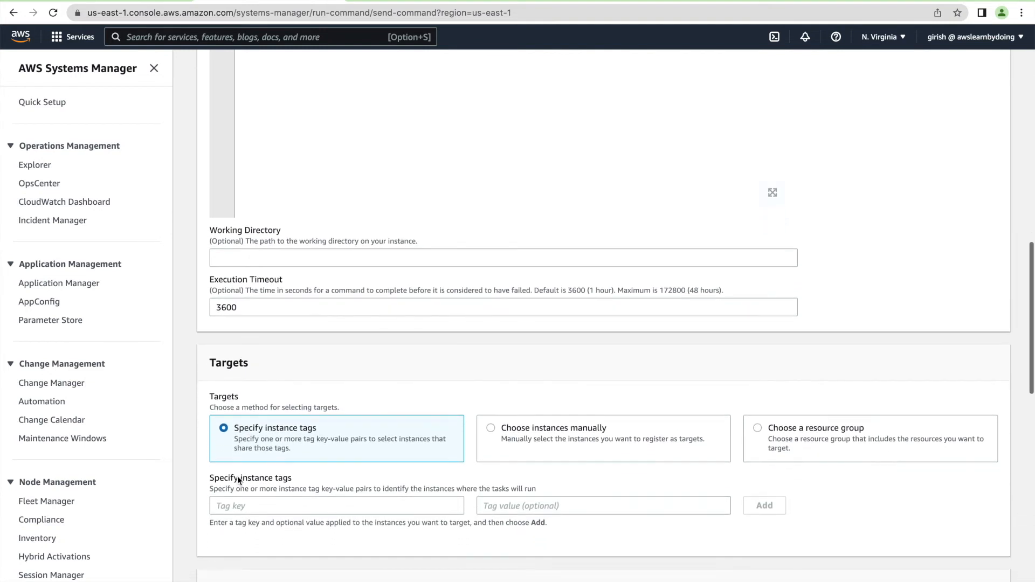
click(490, 428)
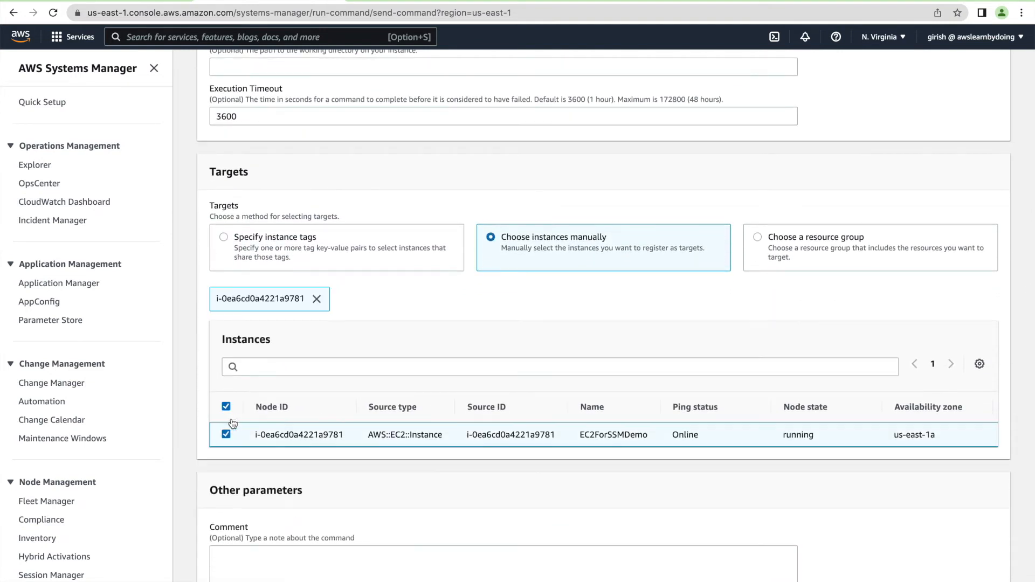
scroll(down, 3)
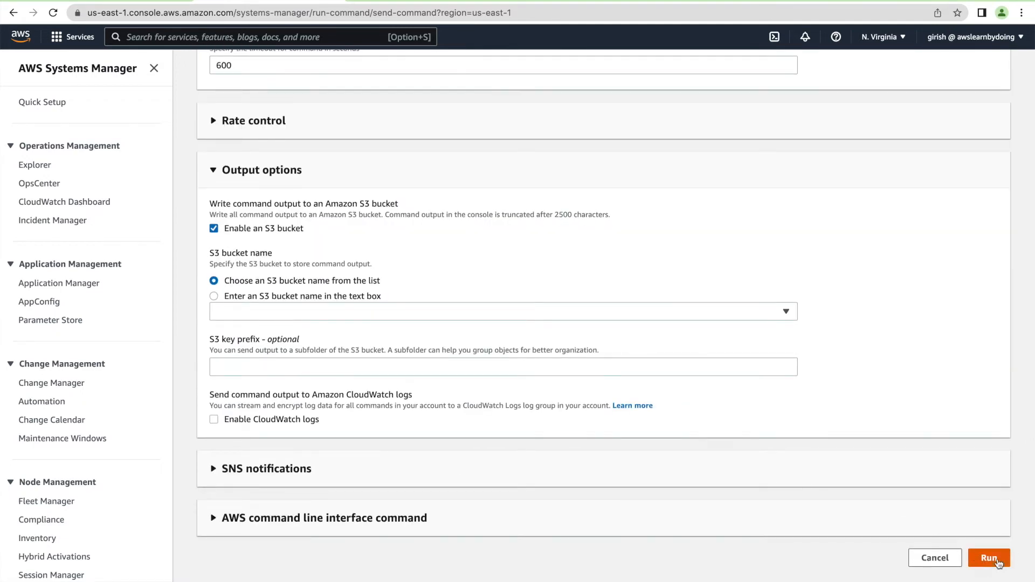
click(989, 558)
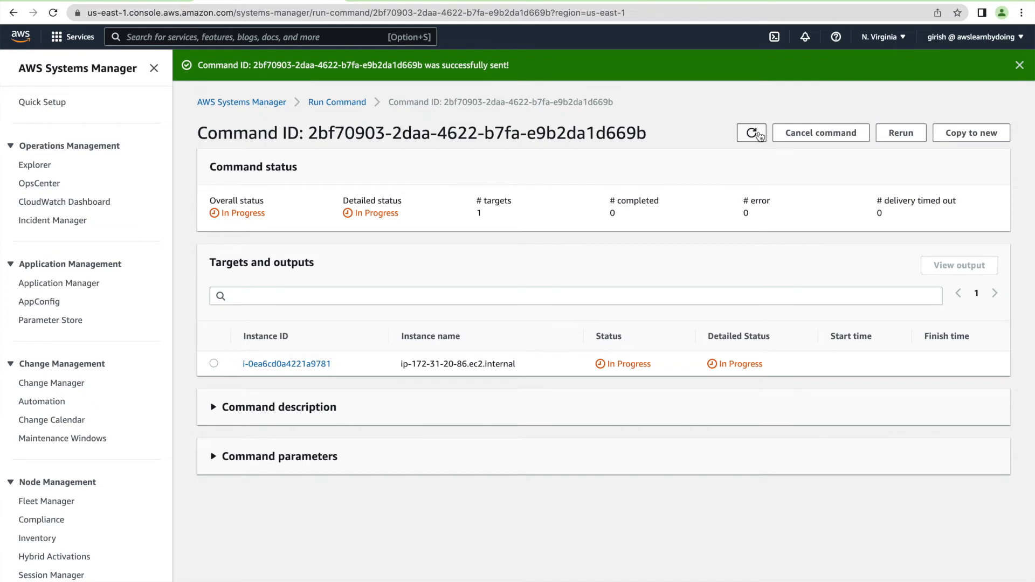
click(752, 133)
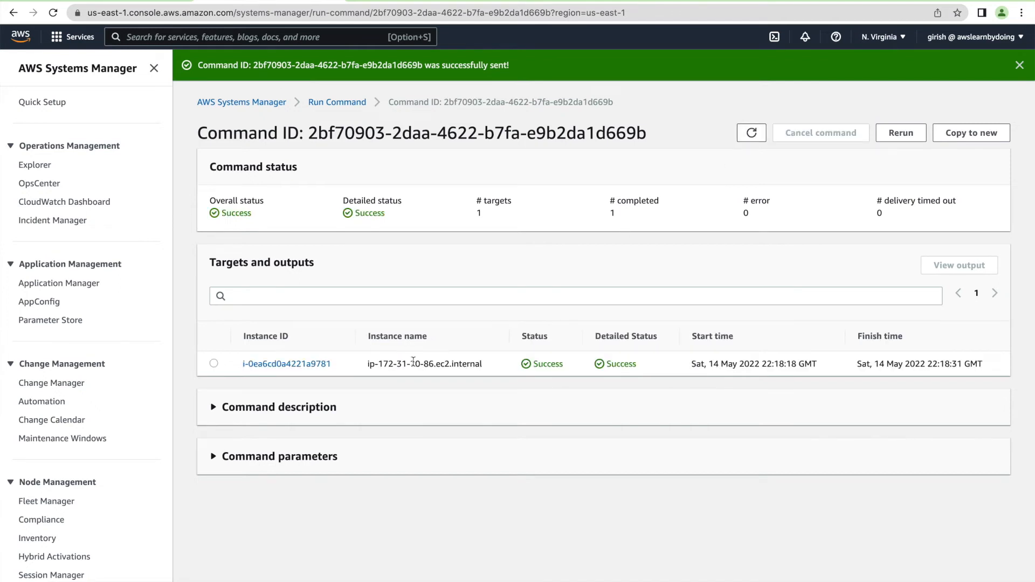
click(214, 364)
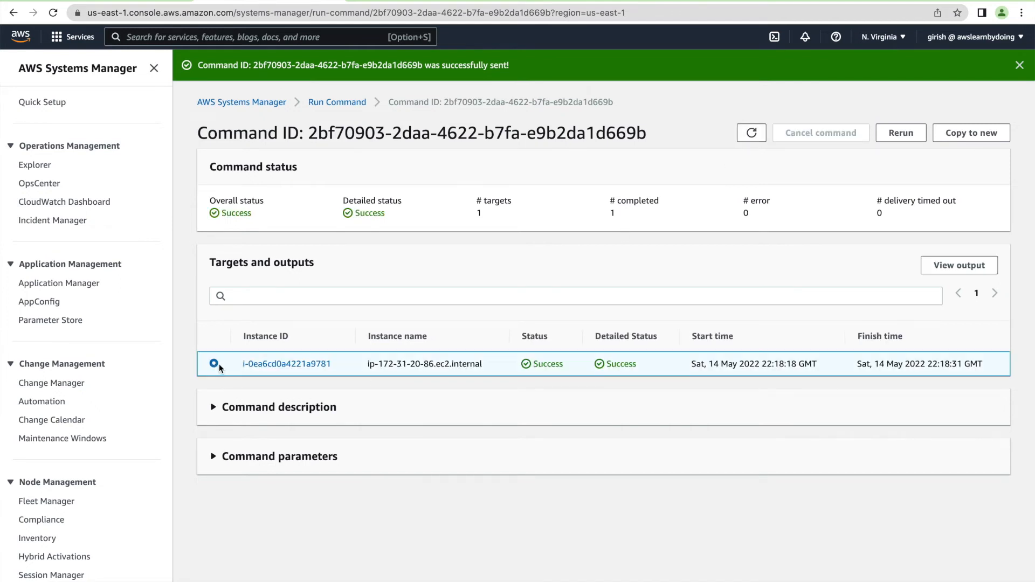
click(287, 364)
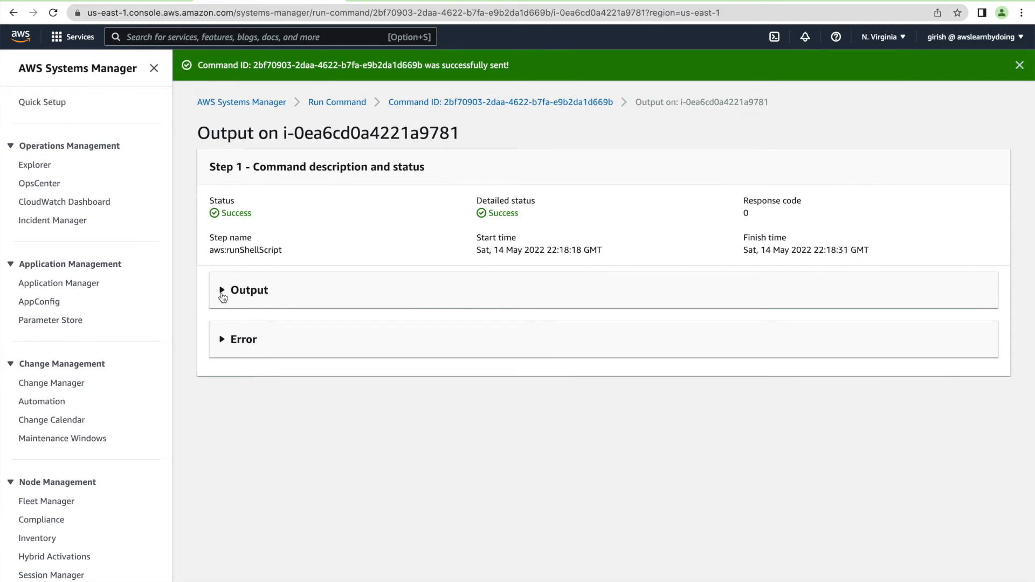
click(222, 290)
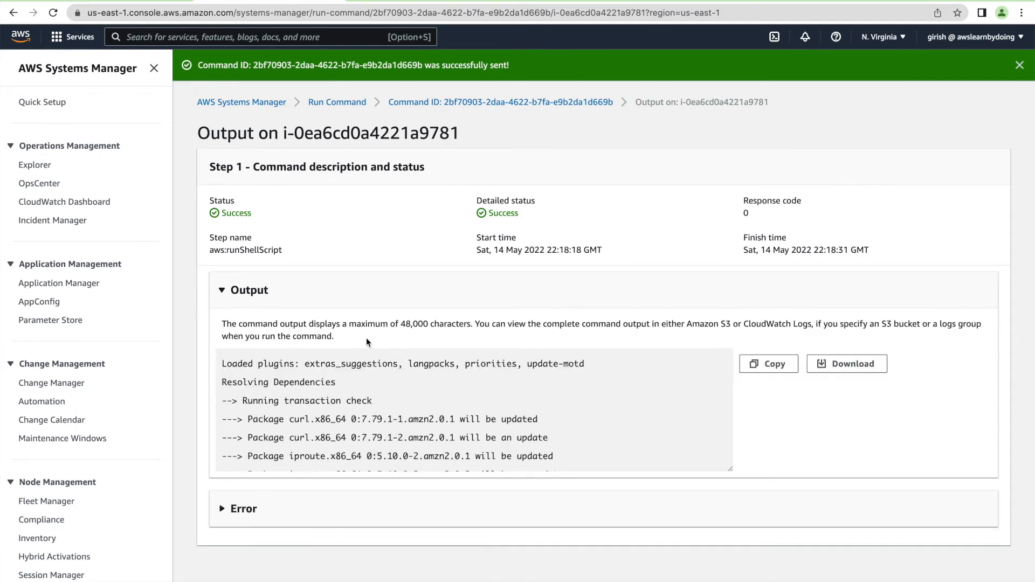
mouse_move(343, 382)
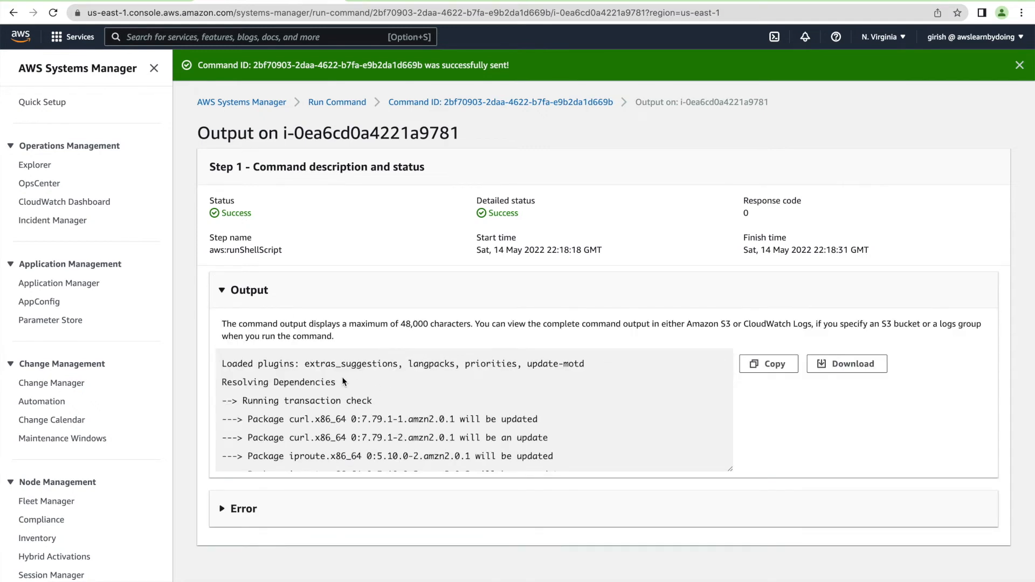
scroll(down, 3)
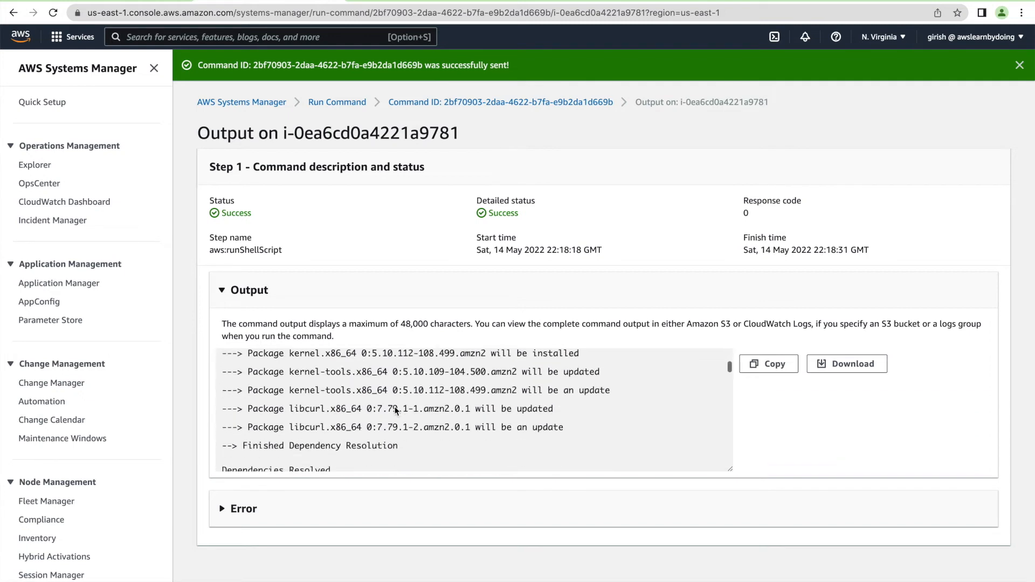
scroll(down, 3)
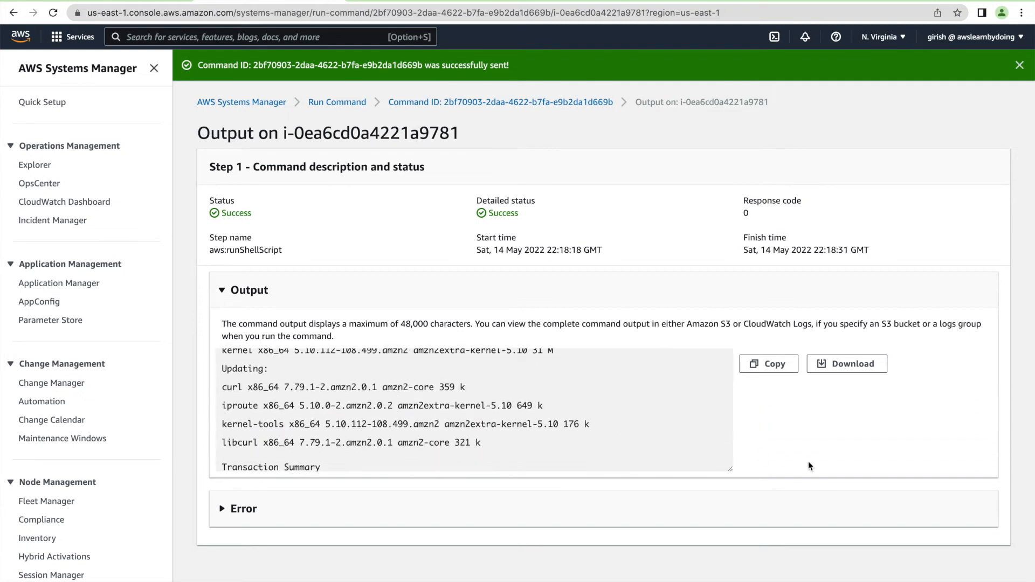
mouse_move(805, 454)
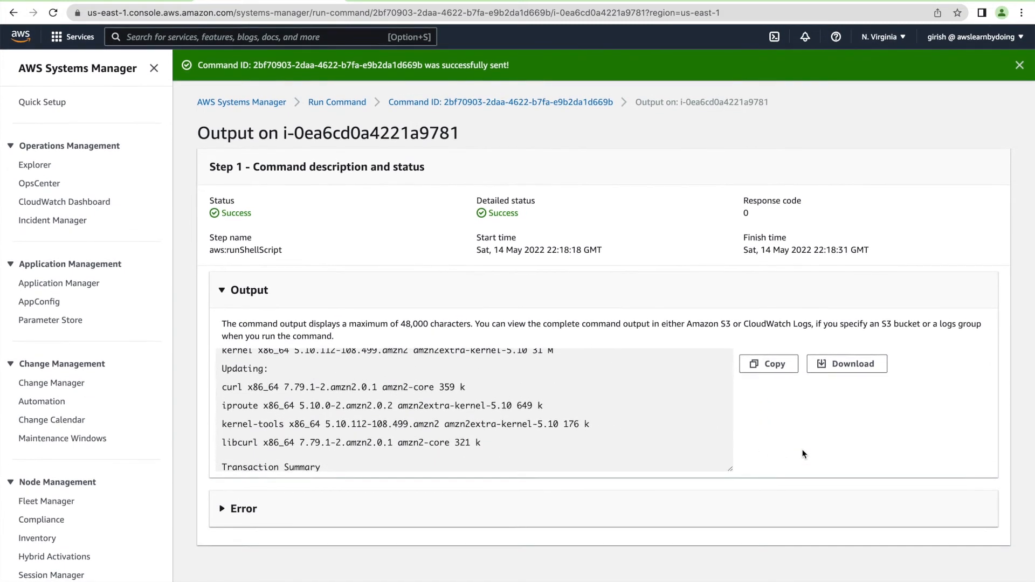
mouse_move(337, 101)
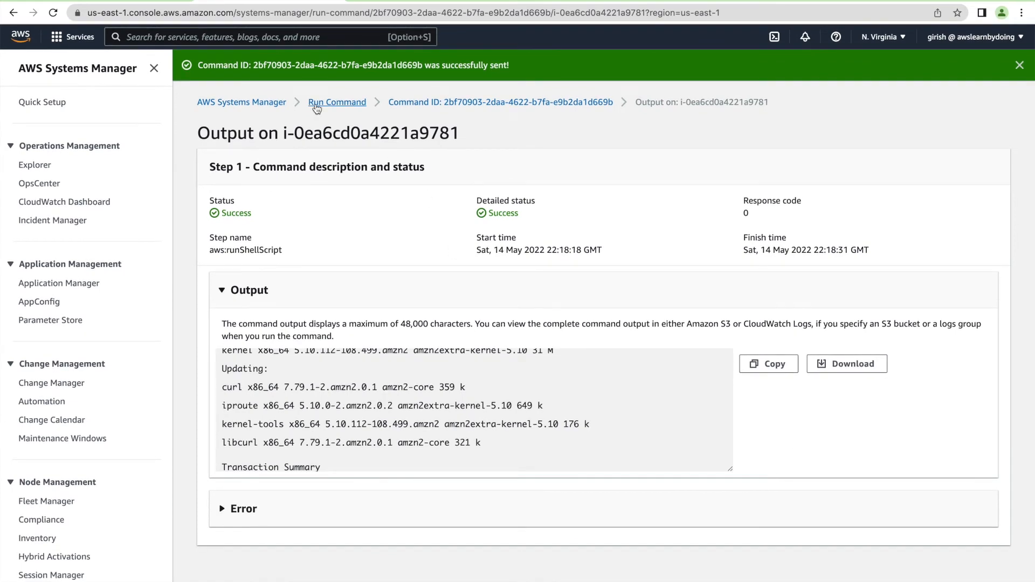
- Start another command using the AWS-RunShellScript document
click(337, 101)
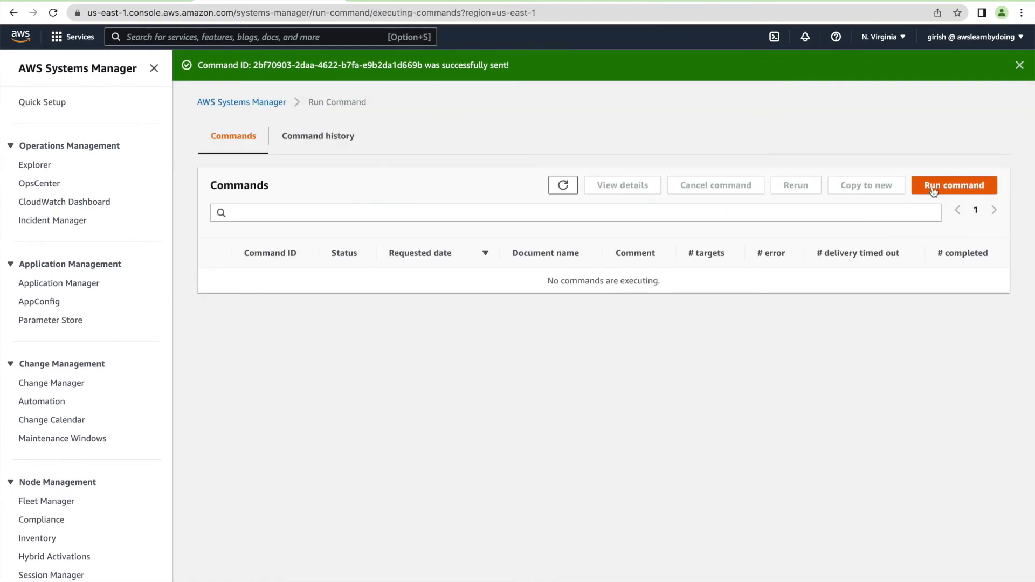
click(954, 184)
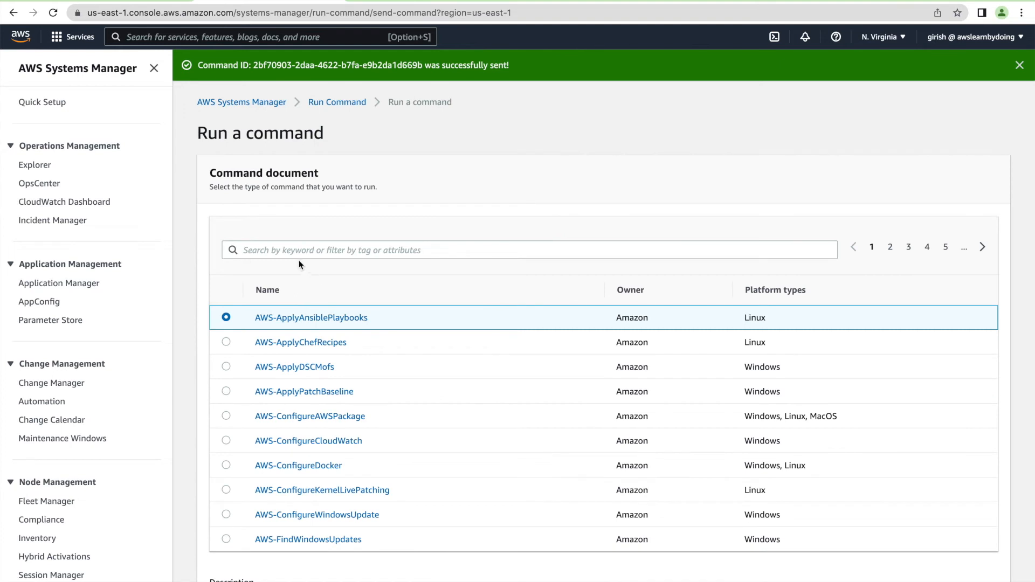
click(463, 249)
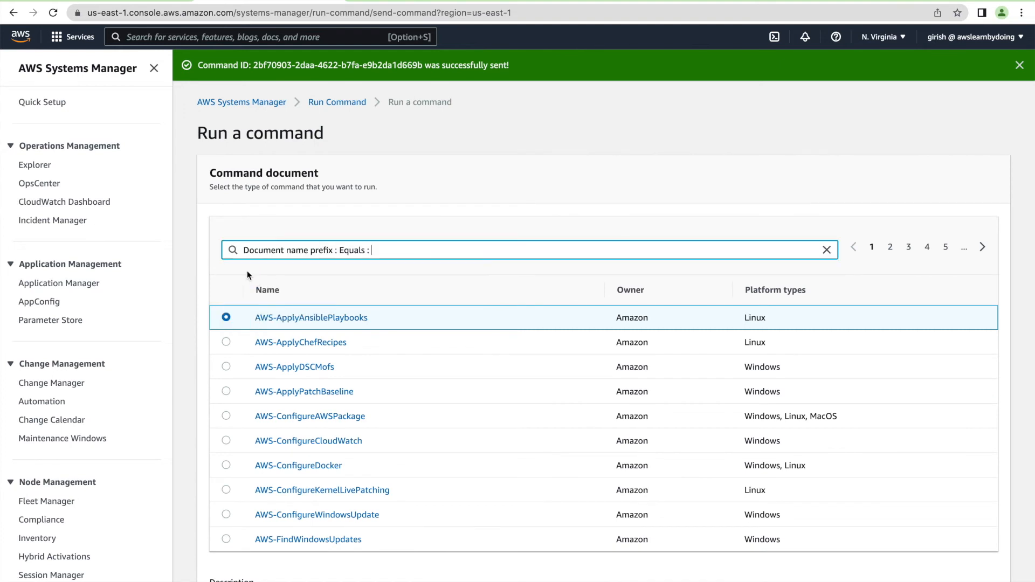
mouse_move(382, 250)
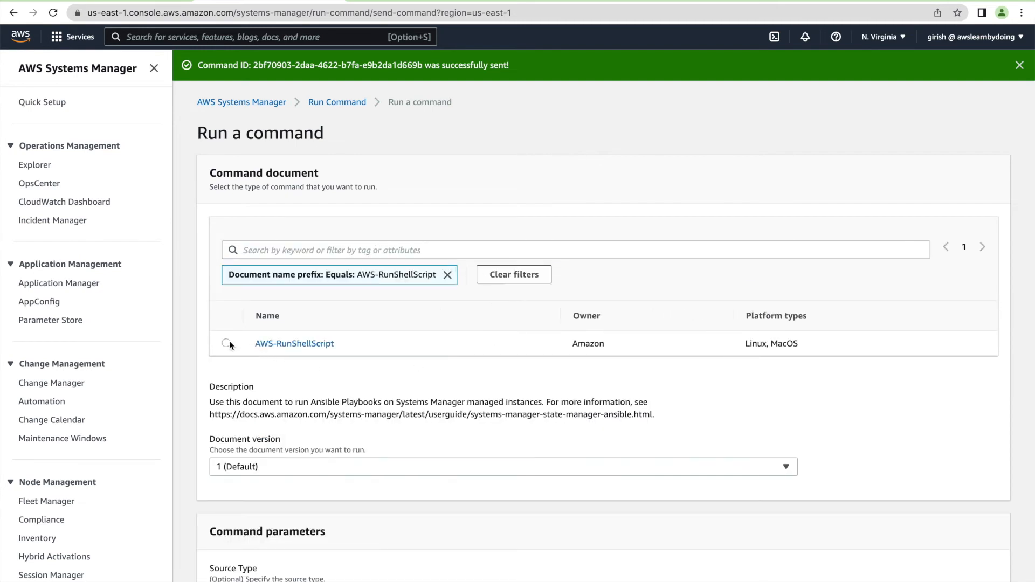
click(225, 343)
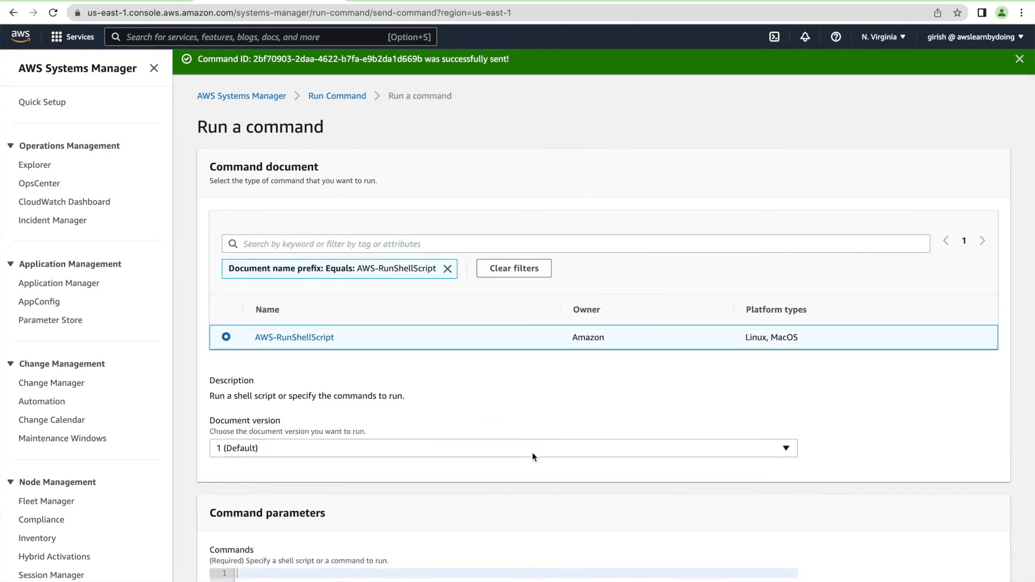
- Enter 'date;uname -a', target EC2ForSSMDemo manually, and send the command
scroll(down, 3)
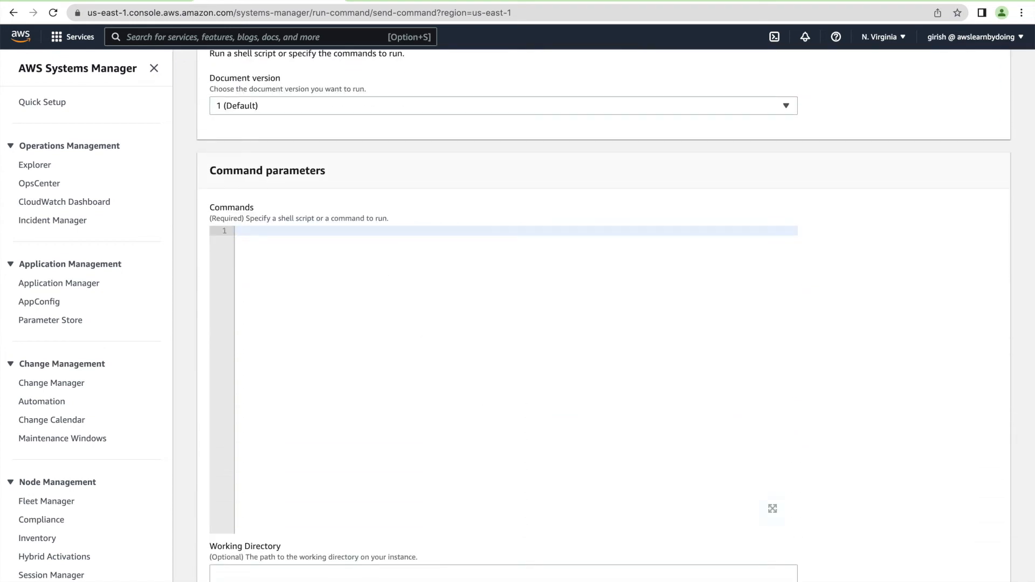
text(date;una)
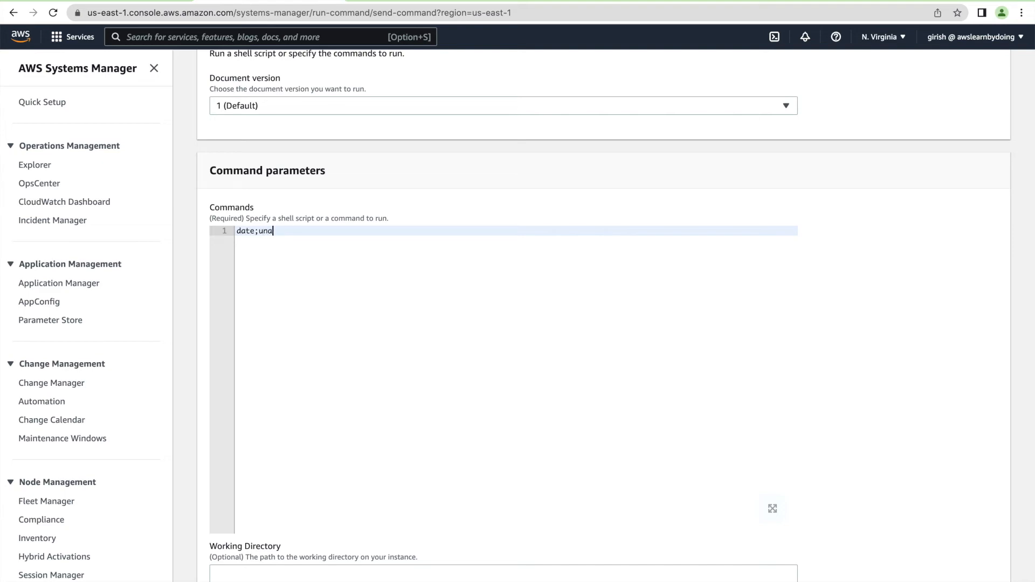
text(me -a)
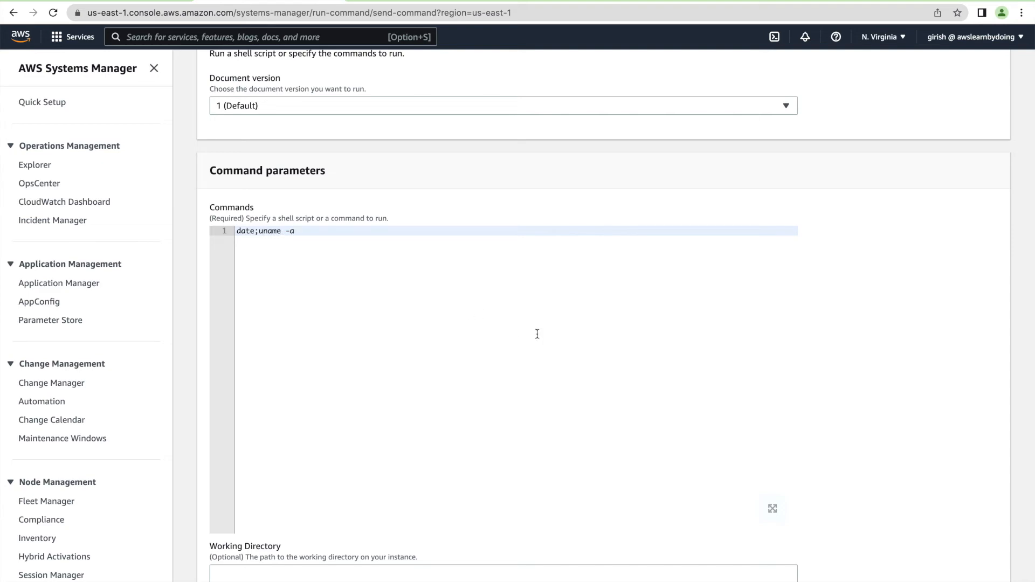
scroll(down, 3)
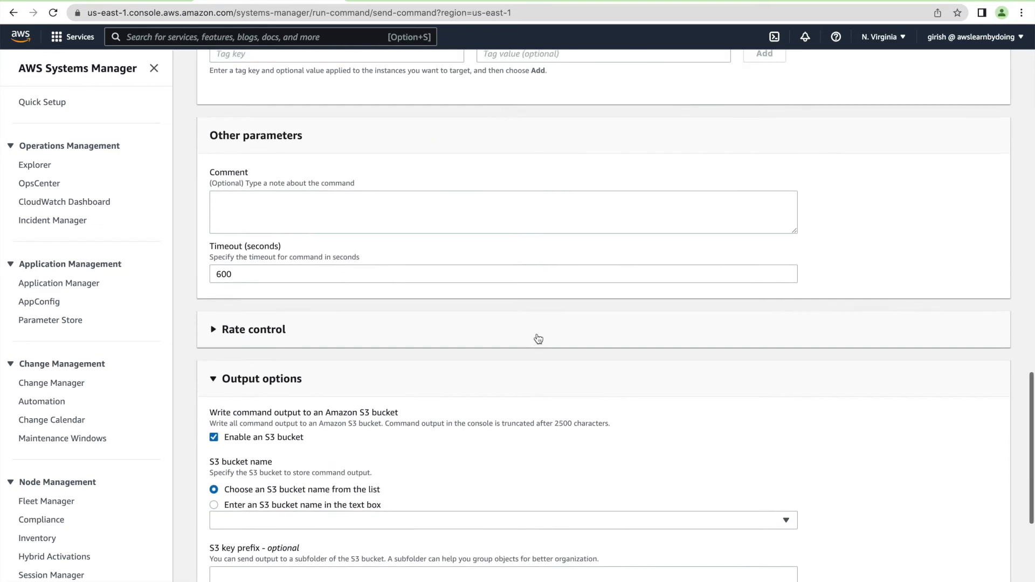
scroll(up, 3)
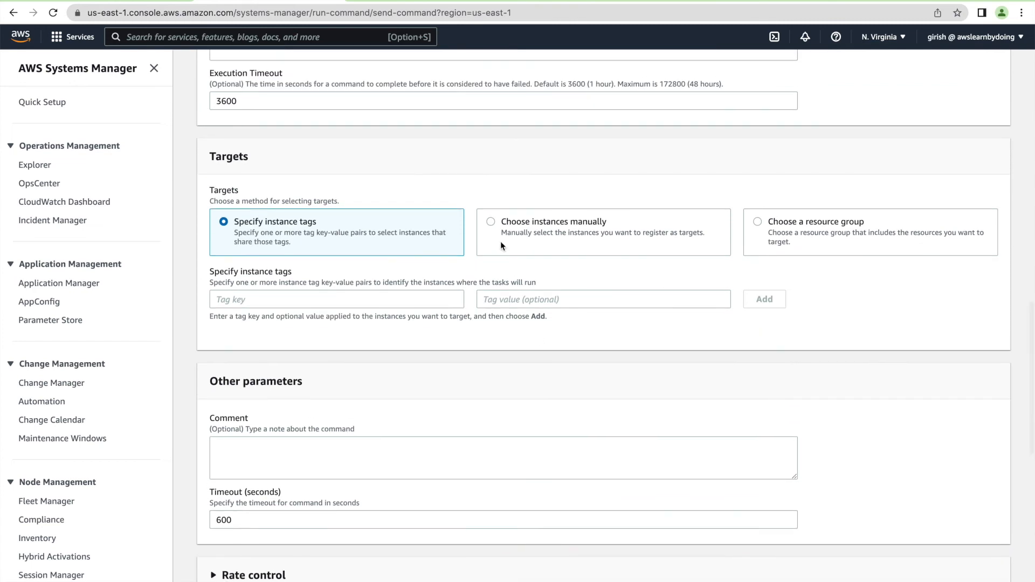
click(490, 221)
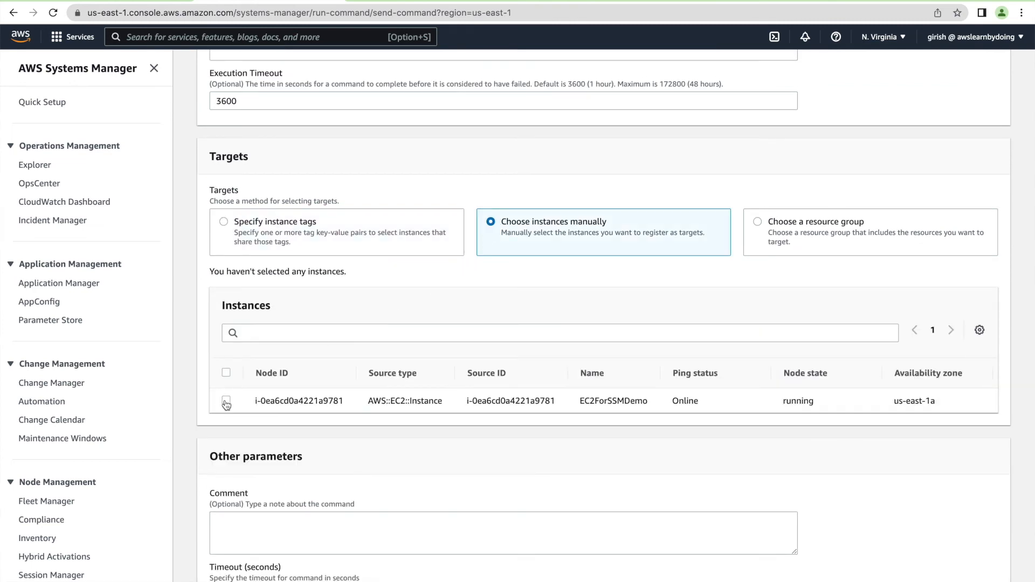
scroll(down, 3)
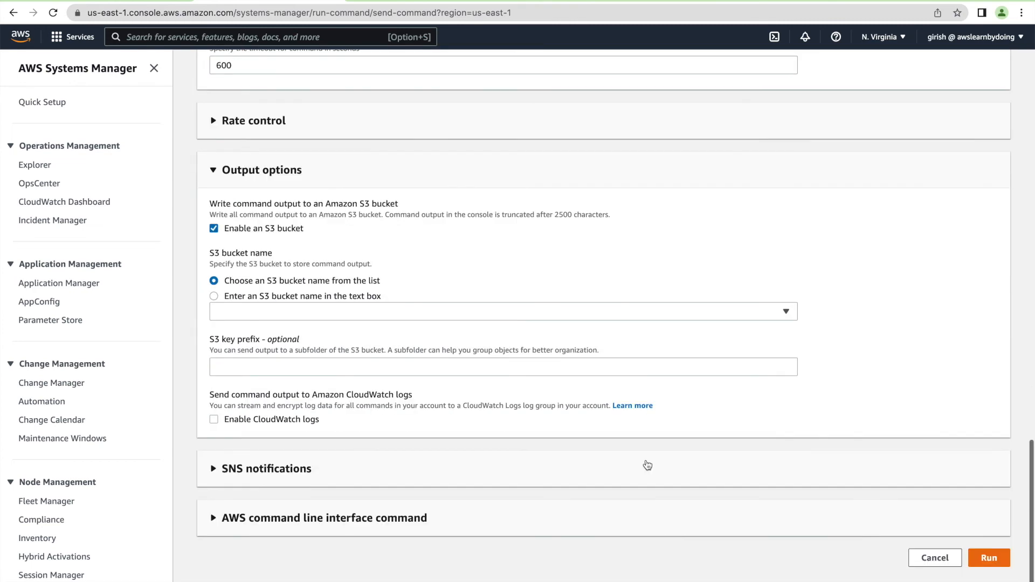
click(989, 558)
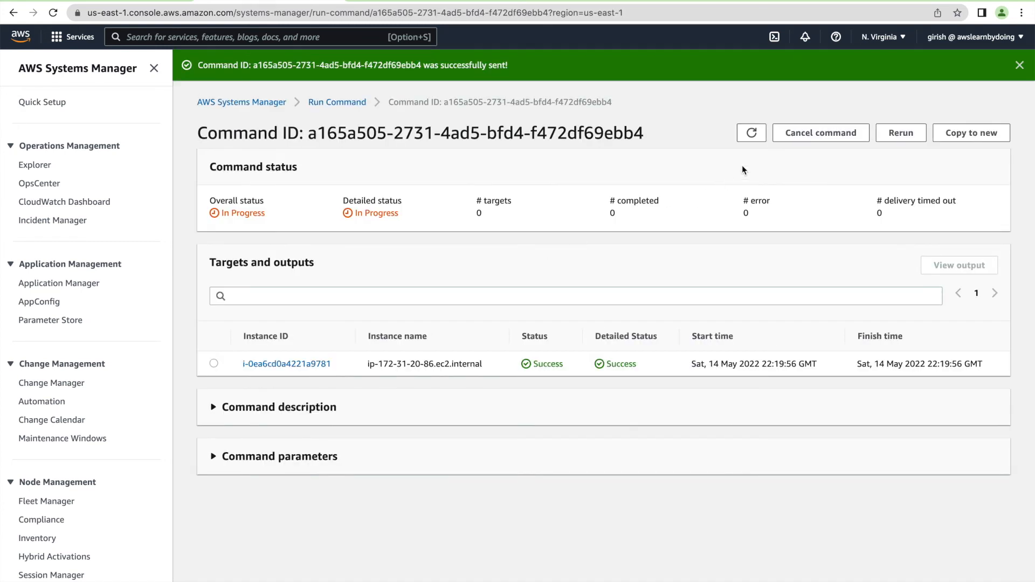
- Refresh the 'date;uname -a' command to Success and view its output: the date and Linux kernel details
click(752, 133)
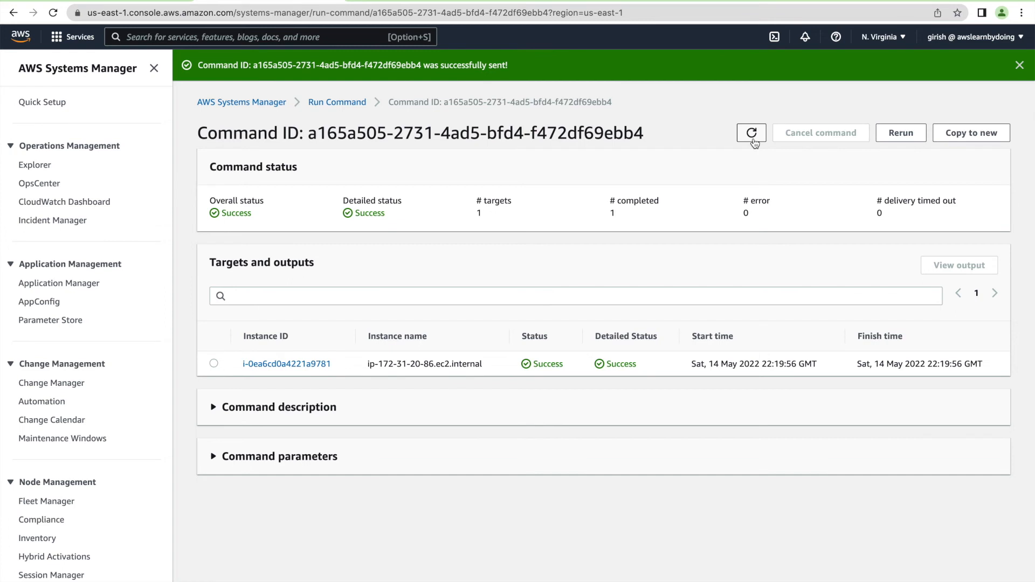
click(214, 363)
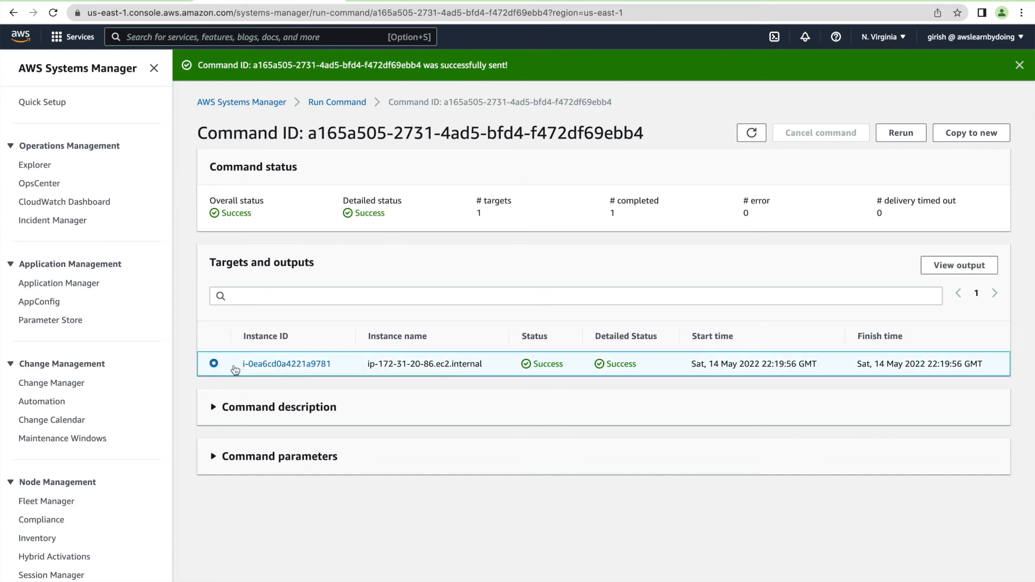
click(287, 364)
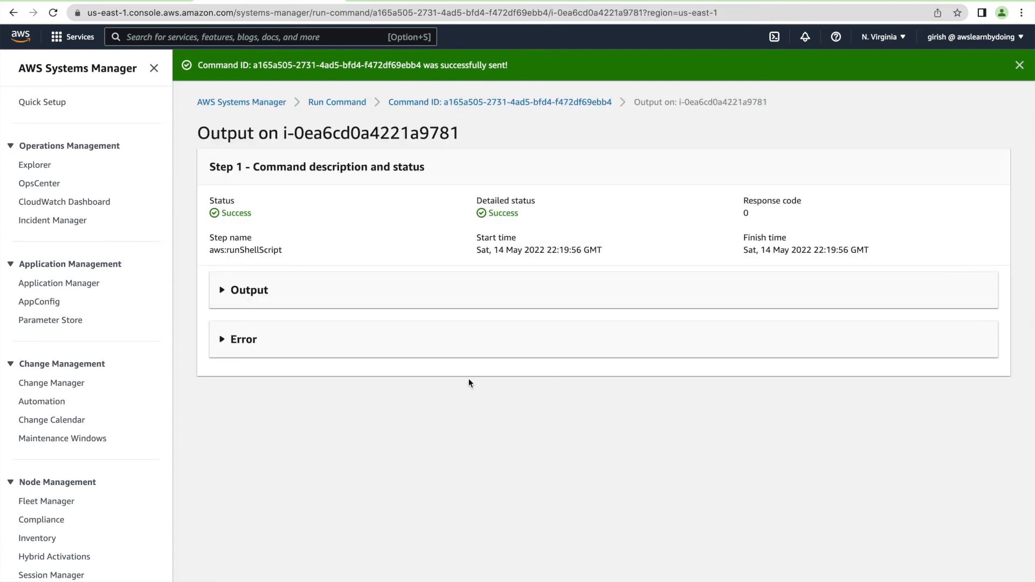
click(249, 290)
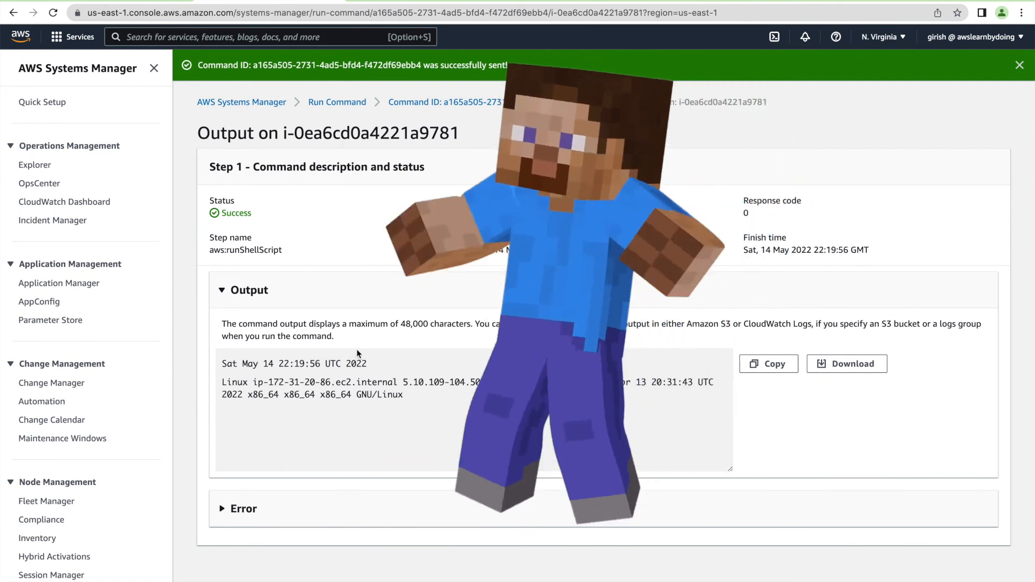
mouse_move(250, 106)
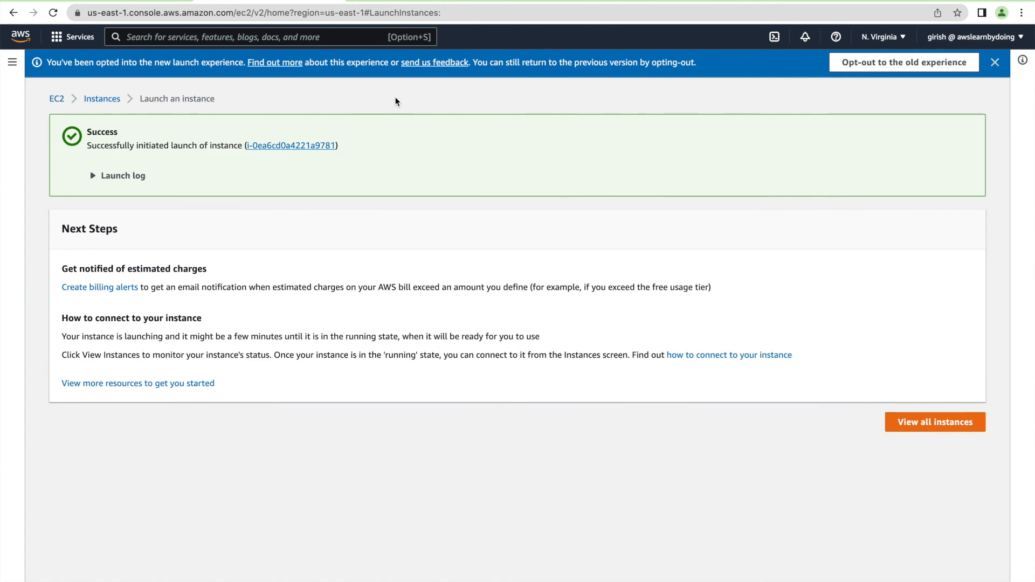
- Terminate the EC2ForSSMDemo instance from the instances list so it starts shutting down
click(935, 422)
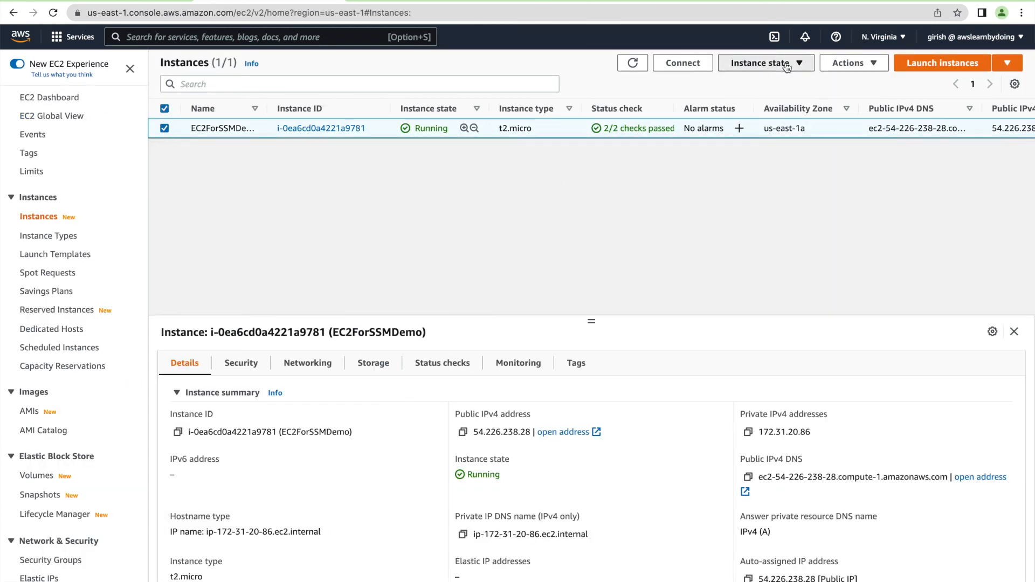
click(766, 63)
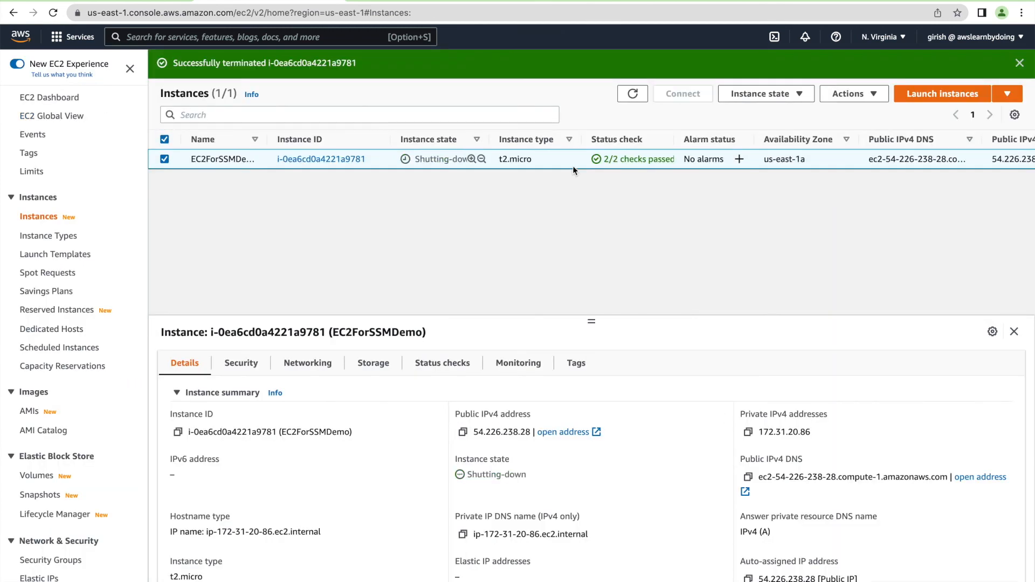